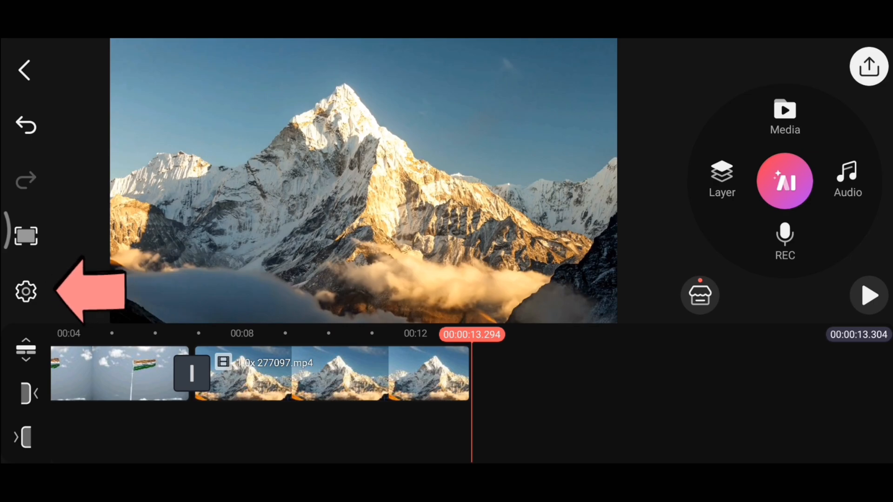
Step: Enable the Video Fade-out (The End) in project settings with a 1.50-second length
{"action": "left_click", "coordinate": [25, 291]}
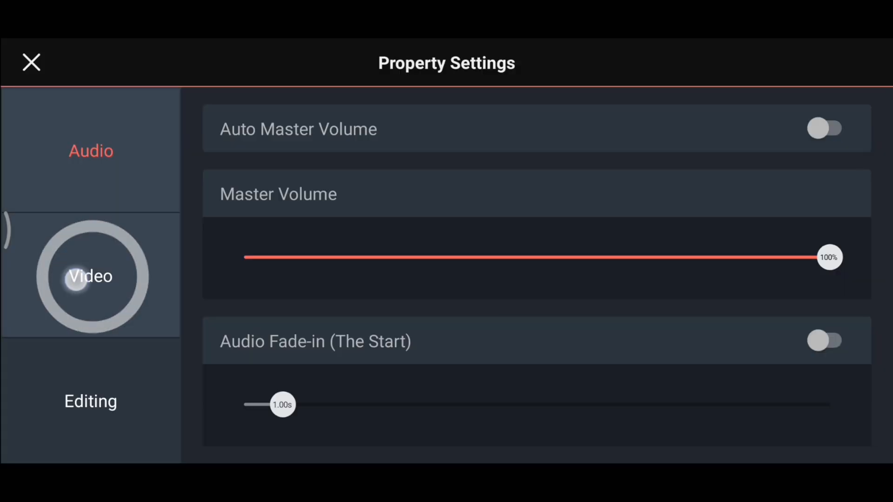
{"action": "left_click", "coordinate": [90, 275]}
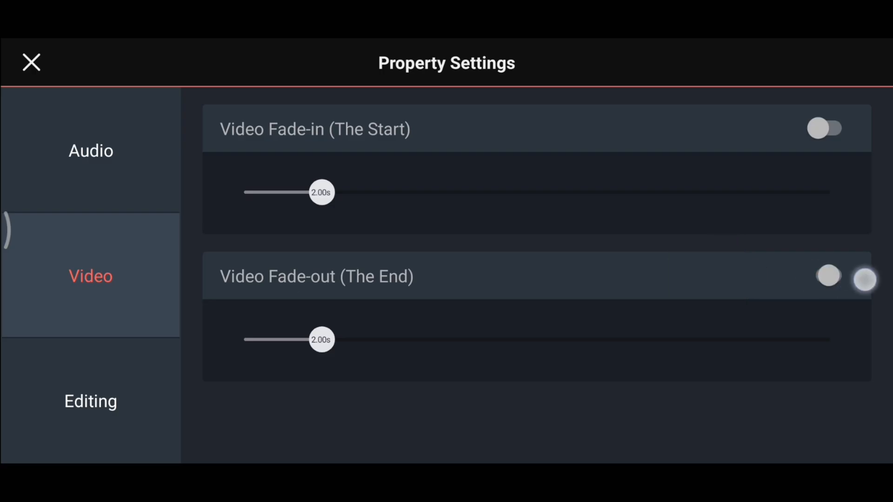
{"action": "left_click", "coordinate": [829, 277]}
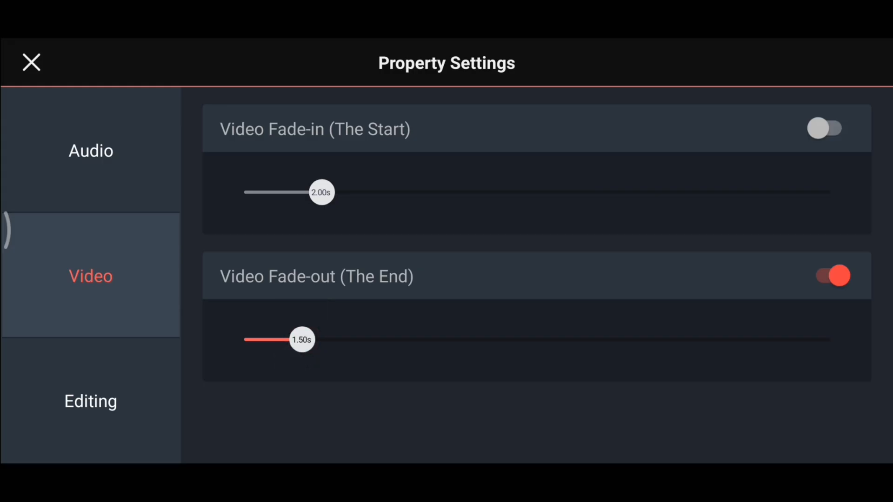
{"action": "left_click", "coordinate": [32, 62]}
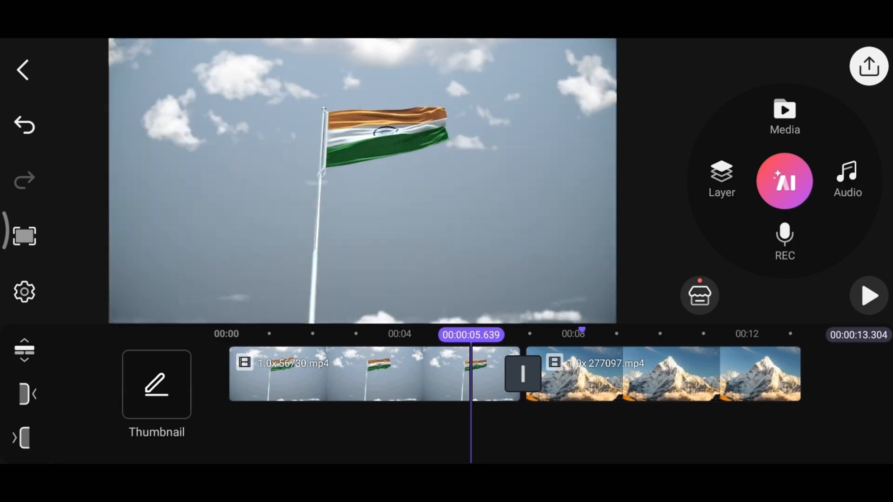
Step: Add the black solid-colour image asset as a layer and set its split screen to full frame
{"action": "left_click", "coordinate": [784, 181]}
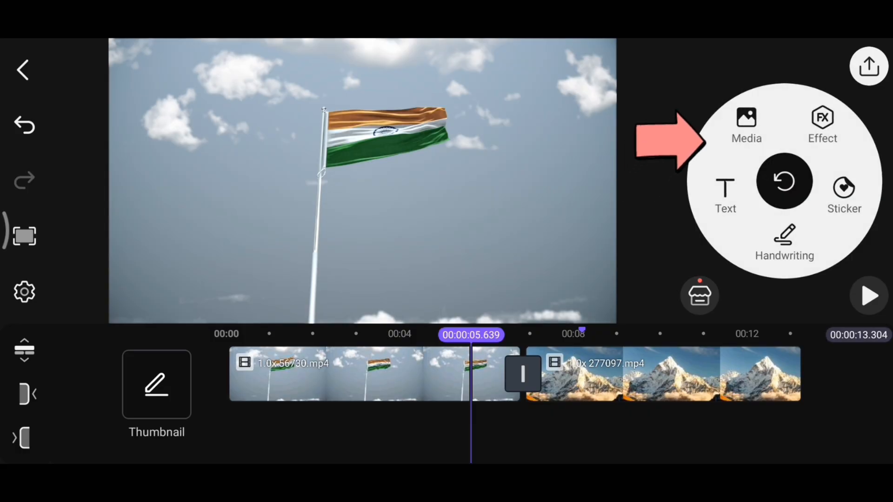
{"action": "left_click", "coordinate": [746, 122]}
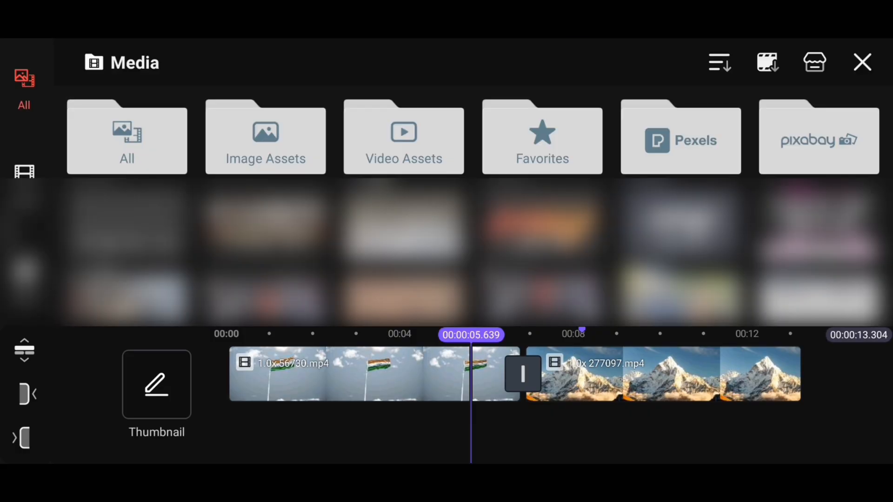
{"action": "left_click", "coordinate": [264, 137]}
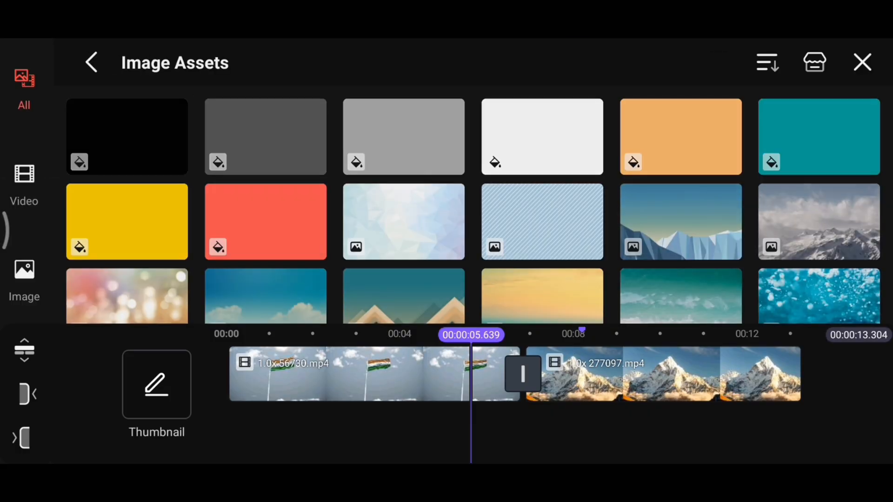
{"action": "left_click", "coordinate": [126, 137]}
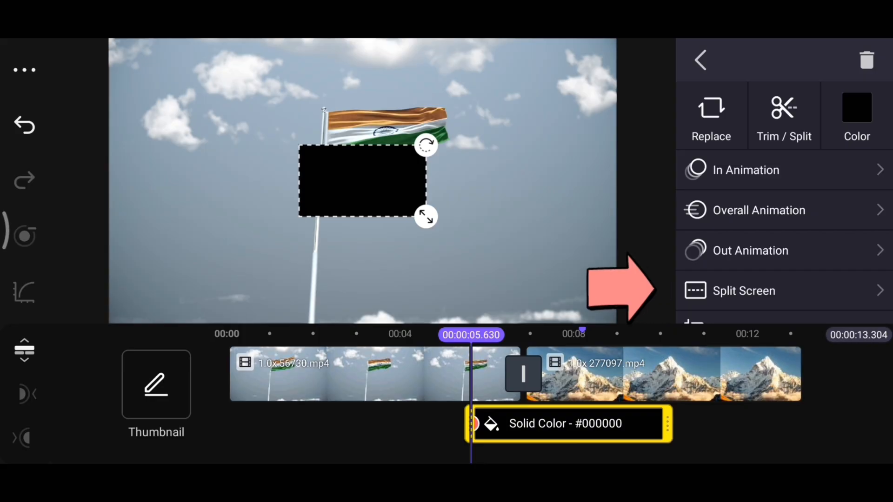
{"action": "left_click", "coordinate": [744, 290]}
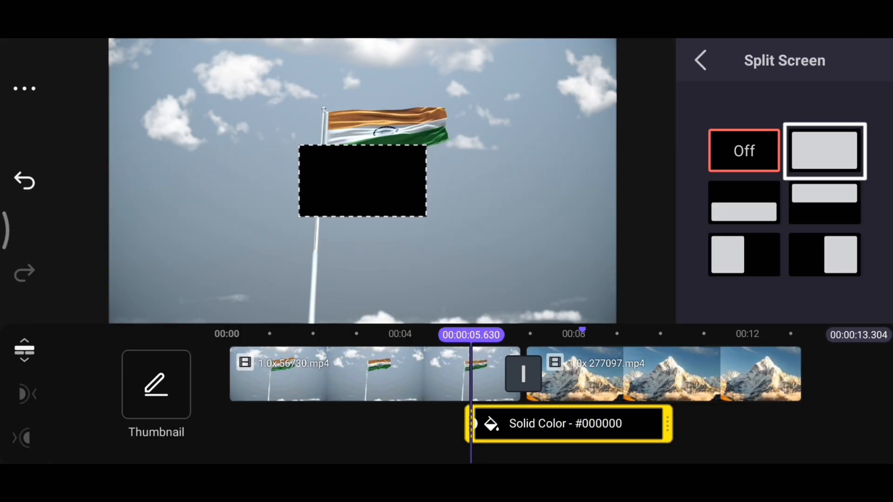
{"action": "left_click", "coordinate": [824, 150]}
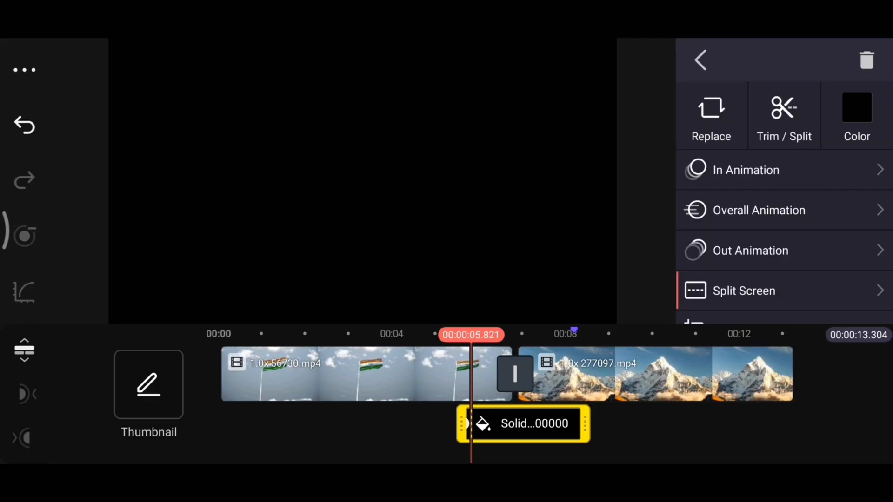
Step: Give the black layer a Fade entrance animation and return to the timeline
{"action": "left_click", "coordinate": [745, 170]}
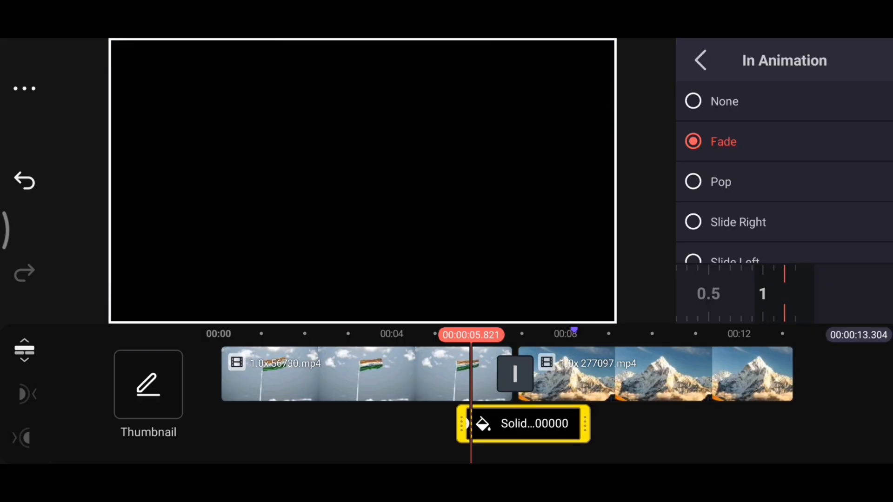
{"action": "left_click", "coordinate": [701, 60]}
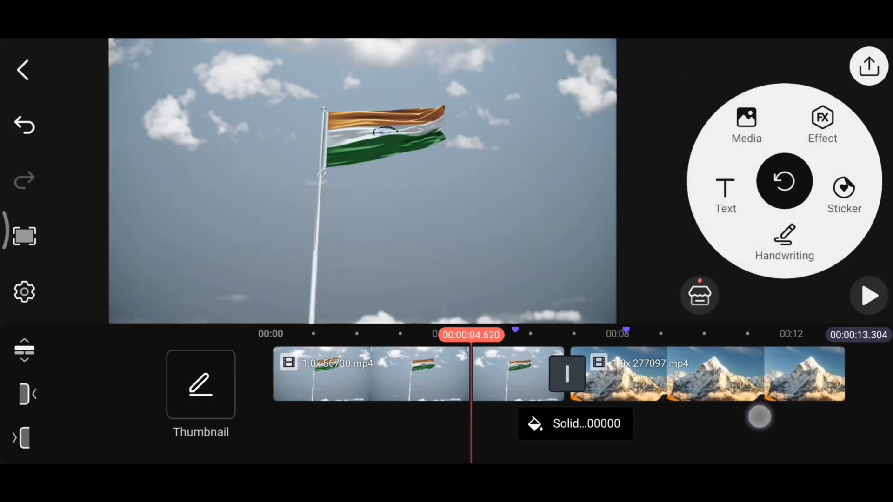
{"action": "left_click", "coordinate": [868, 296]}
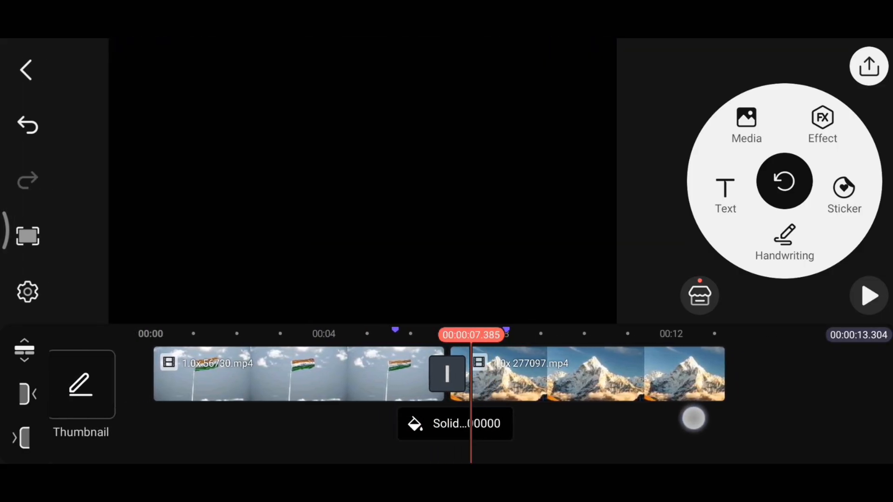
Step: Add a Fade exit animation to the black layer, then play and pause to preview
{"action": "left_click", "coordinate": [454, 424]}
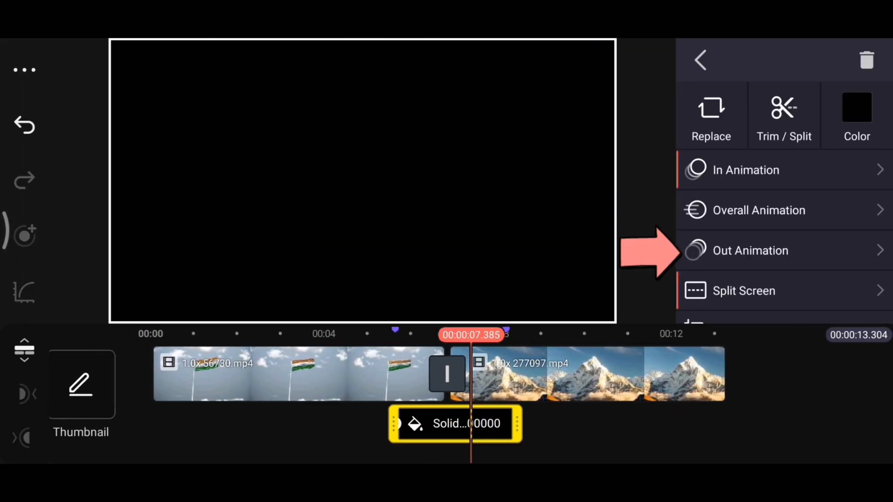
{"action": "left_click", "coordinate": [750, 251]}
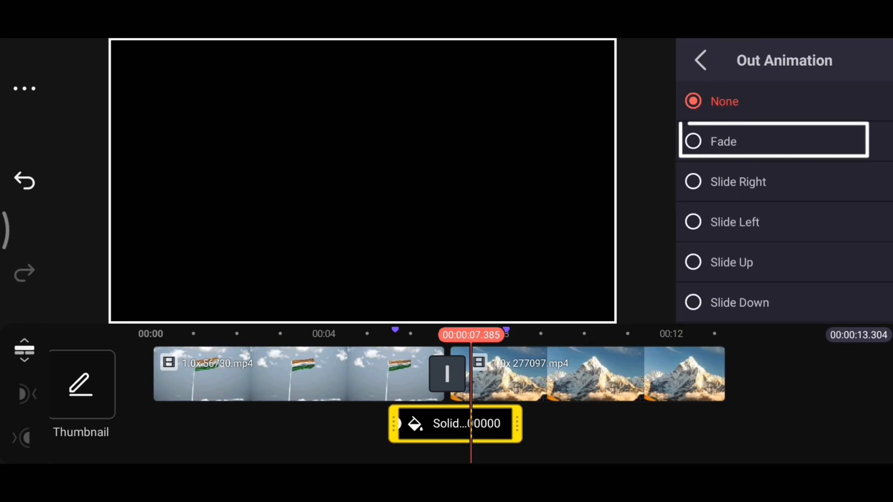
{"action": "left_click", "coordinate": [723, 142]}
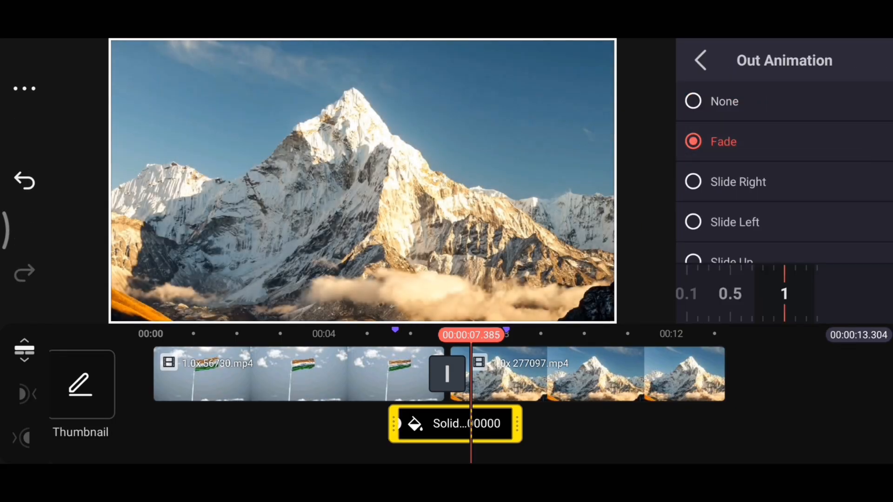
{"action": "left_click", "coordinate": [701, 60]}
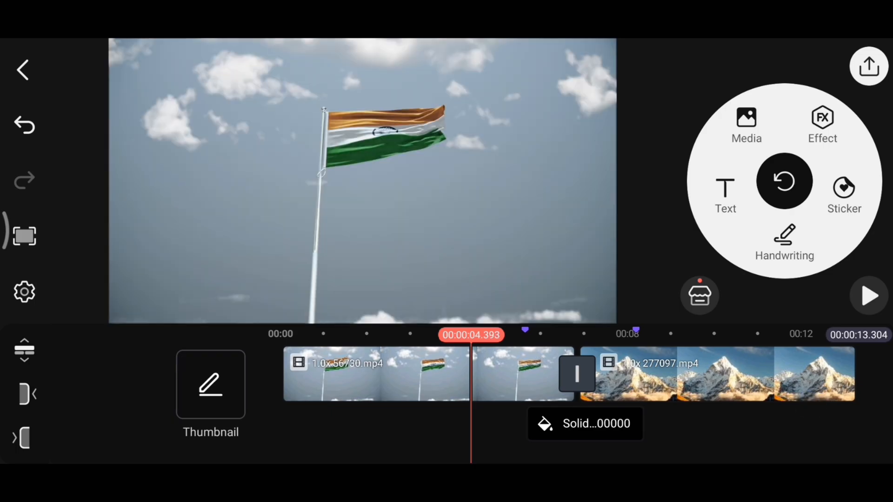
{"action": "left_click", "coordinate": [869, 296]}
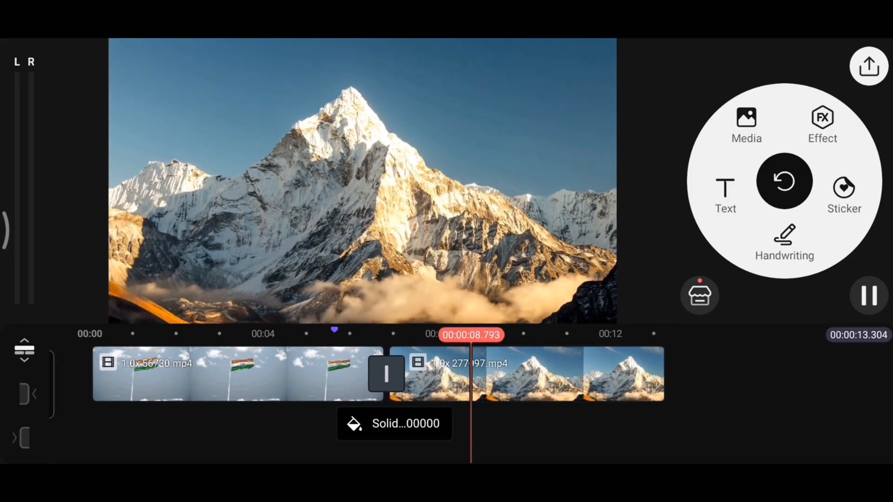
{"action": "left_click", "coordinate": [746, 123]}
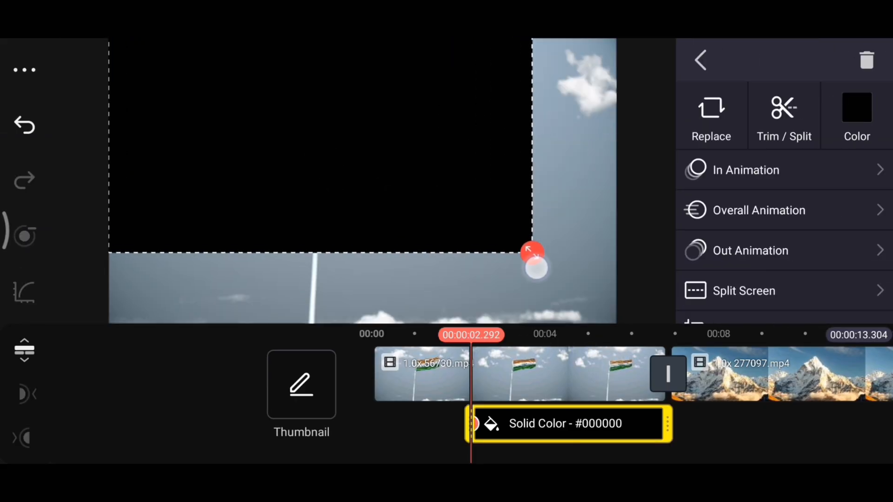
Step: Set the black layer's split screen to the full-screen layout
{"action": "left_click", "coordinate": [743, 291]}
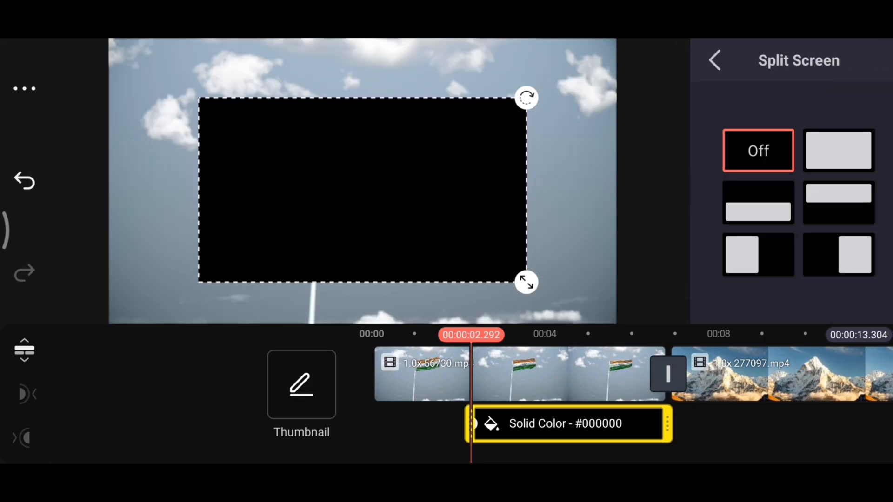
{"action": "left_click", "coordinate": [837, 150]}
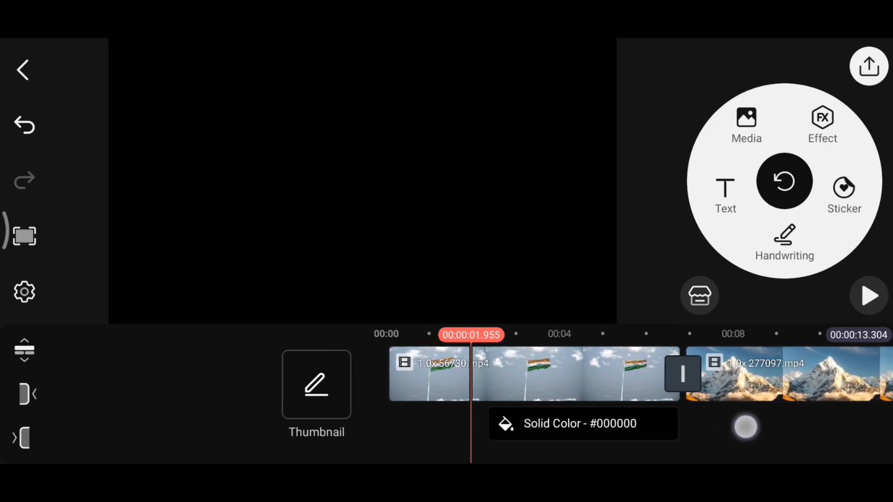
{"action": "left_click", "coordinate": [868, 295]}
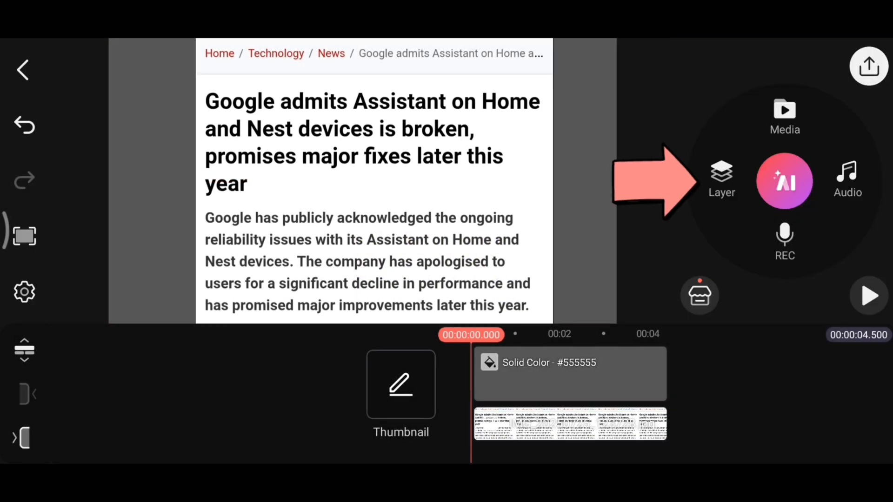
Step: Add the black solid-colour image asset as a layer and bring up its Color setting
{"action": "left_click", "coordinate": [784, 117]}
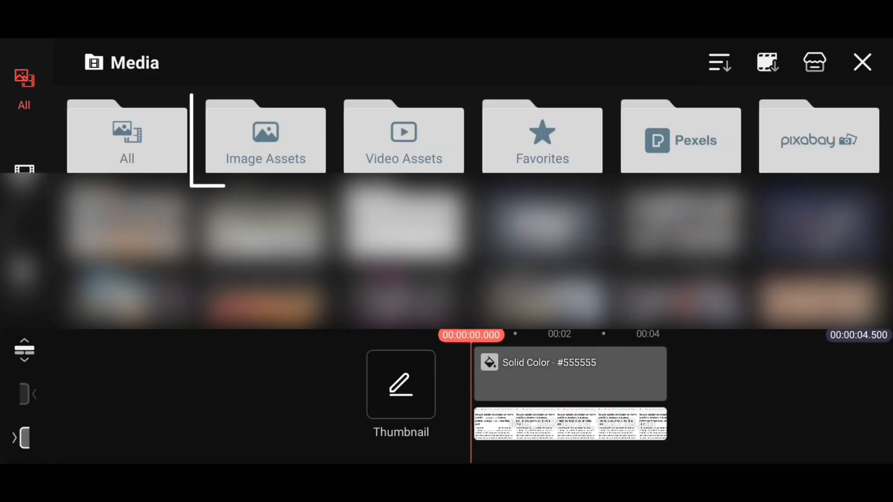
{"action": "left_click", "coordinate": [266, 137]}
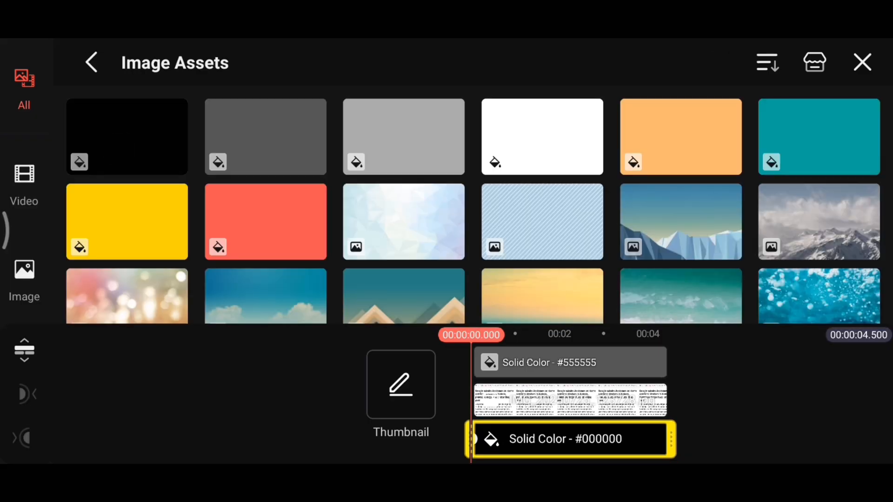
{"action": "left_click", "coordinate": [857, 114]}
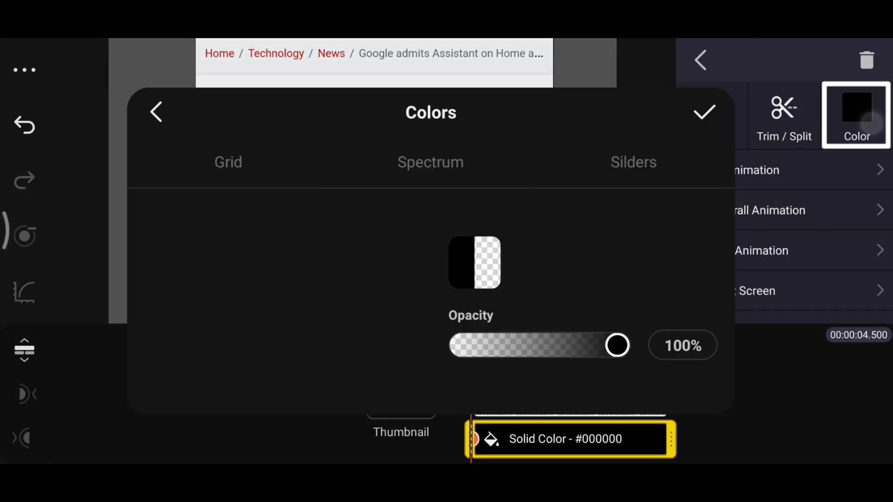
Step: Pick yellow #FFF136 for the solid-colour layer and confirm it
{"action": "left_click", "coordinate": [430, 163]}
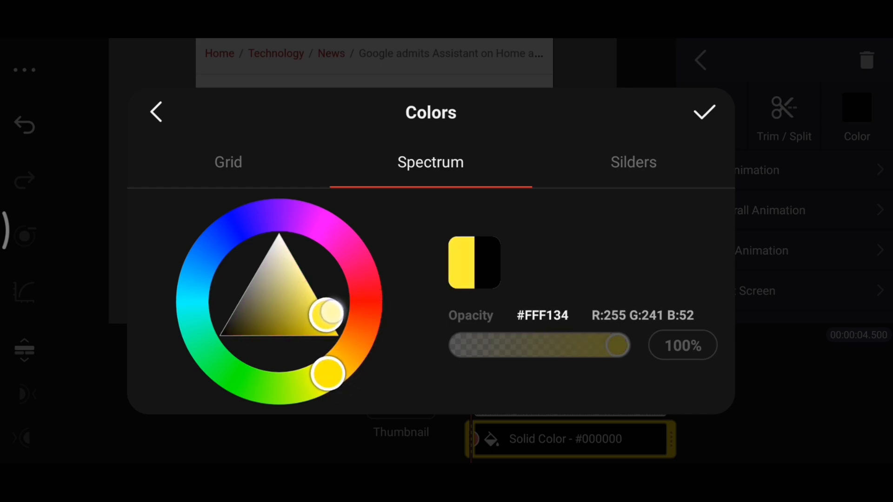
{"action": "left_click", "coordinate": [704, 112]}
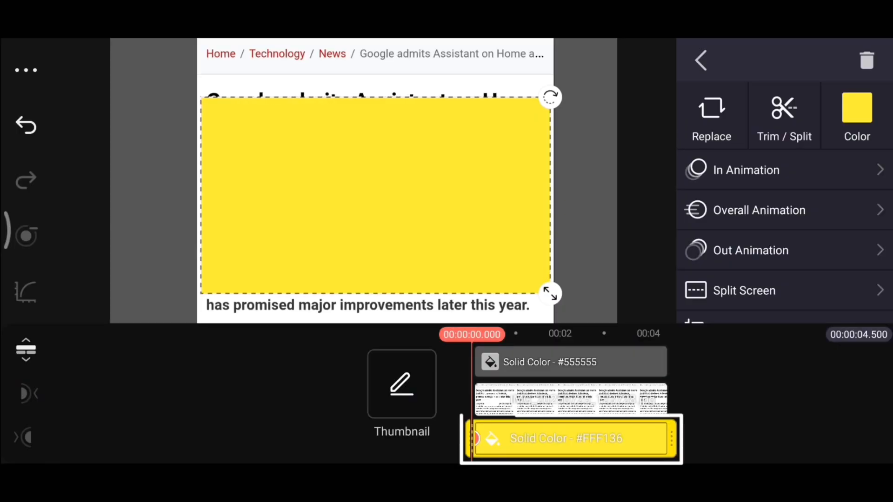
Step: Lower the yellow box's opacity to about 73% and crop it to the first headline line
{"action": "scroll", "scroll_direction": "down", "scroll_amount": 3}
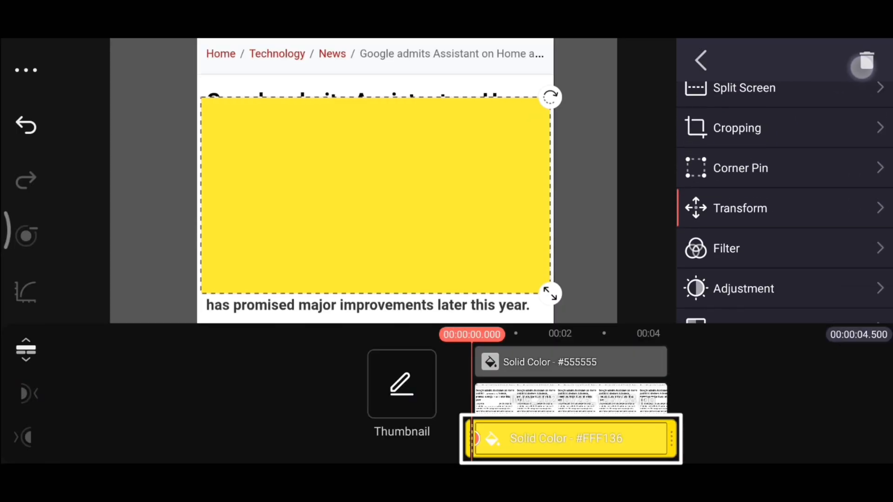
{"action": "scroll", "scroll_direction": "down", "scroll_amount": 3}
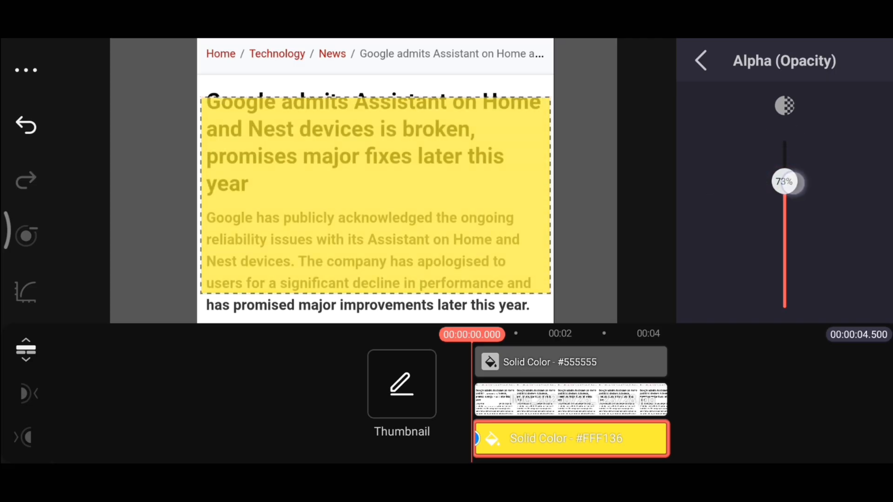
{"action": "left_click", "coordinate": [701, 60]}
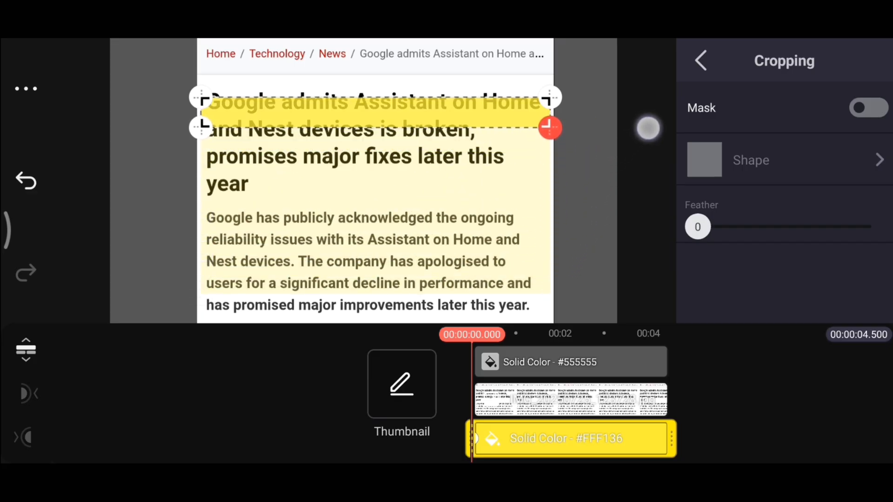
{"action": "left_click", "coordinate": [701, 61]}
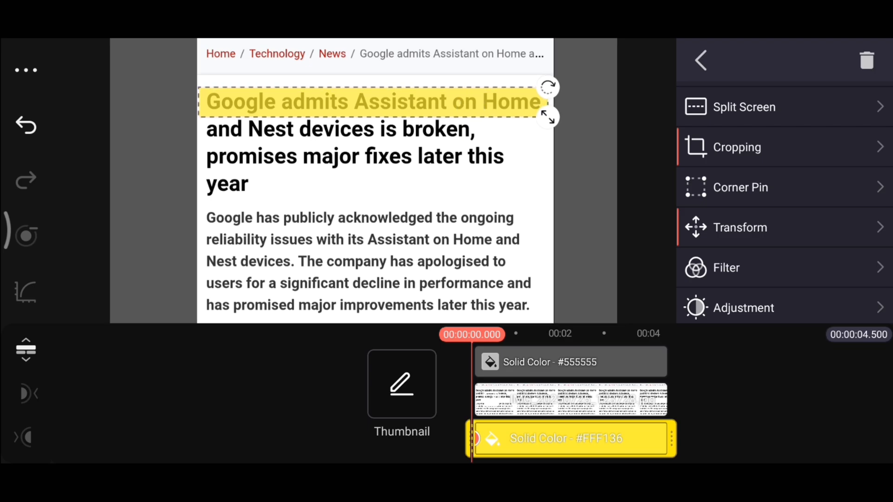
Step: Restore the yellow box to 100% opacity and set its blending to Multiply
{"action": "scroll", "scroll_direction": "up", "scroll_amount": 3}
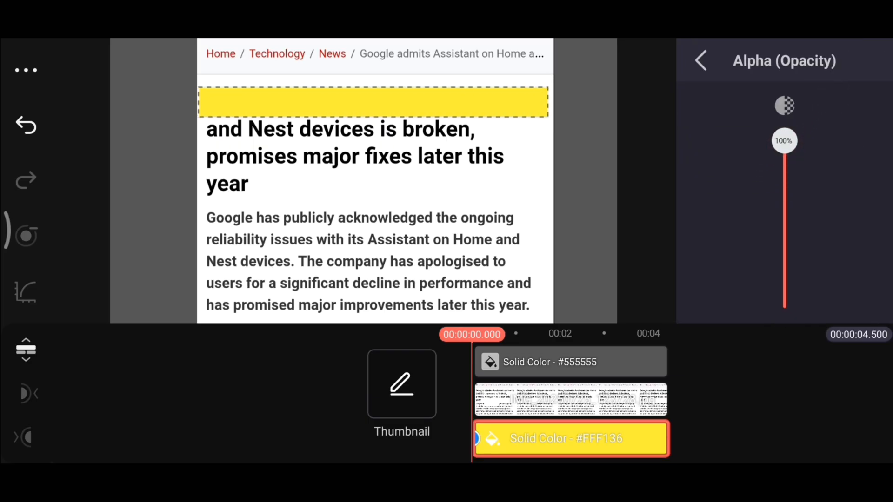
{"action": "left_click", "coordinate": [701, 60]}
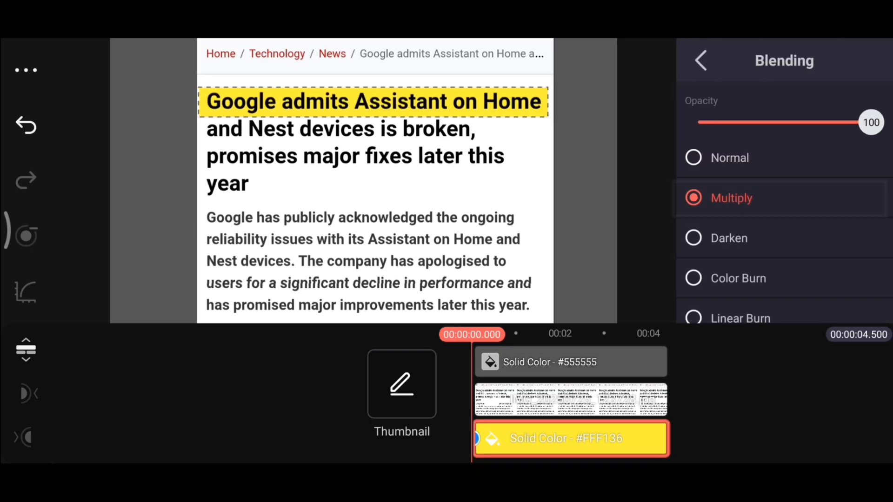
{"action": "scroll", "scroll_direction": "down", "scroll_amount": 3}
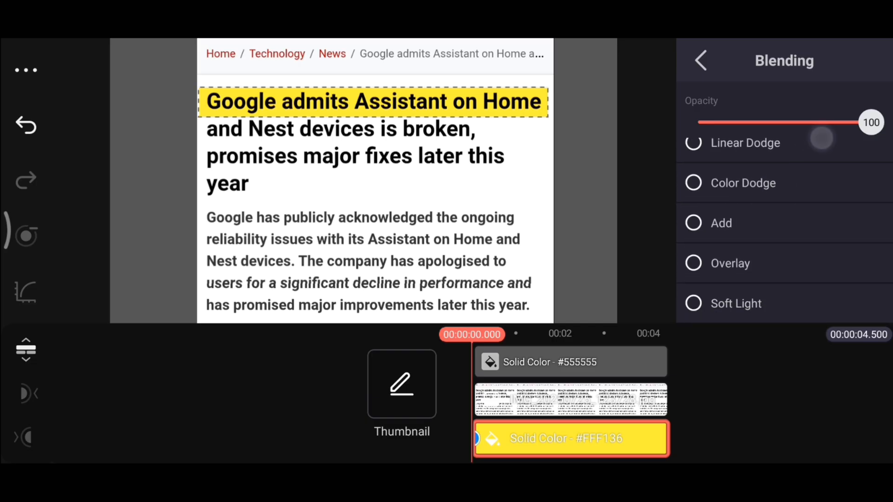
{"action": "scroll", "scroll_direction": "down", "scroll_amount": 3}
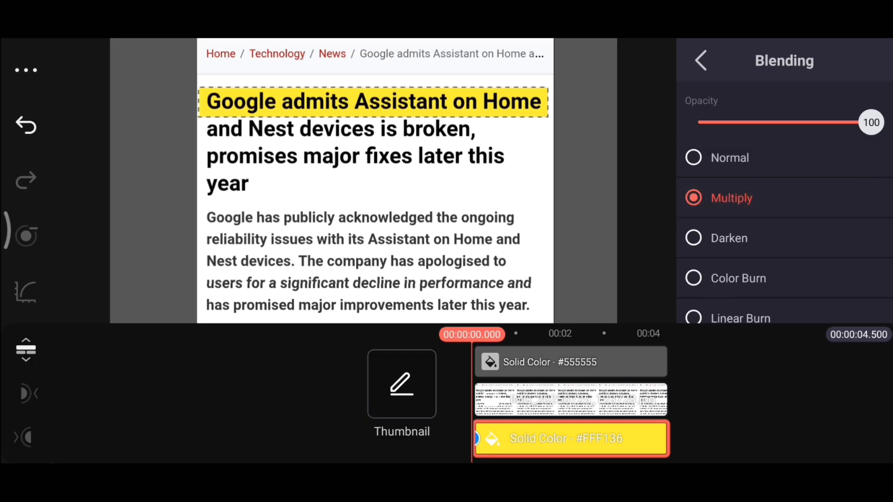
{"action": "left_click", "coordinate": [700, 61]}
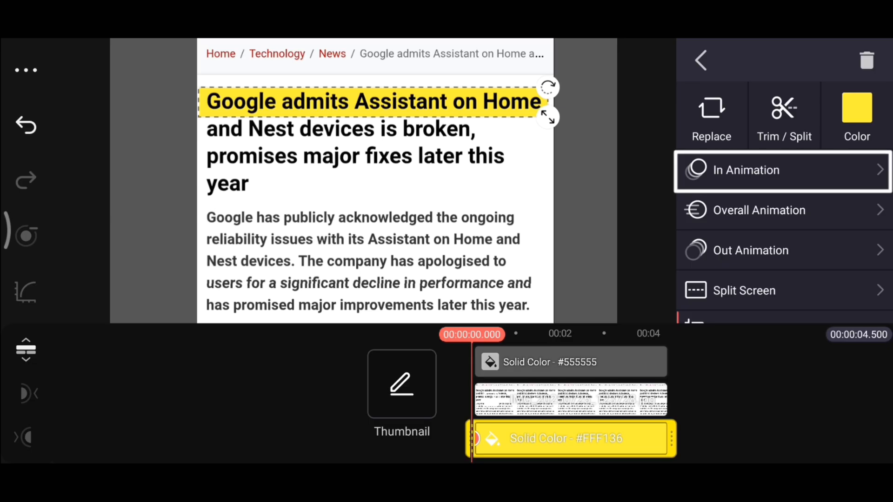
Step: Open the yellow box's In Animation list and scroll through the options
{"action": "left_click", "coordinate": [782, 170]}
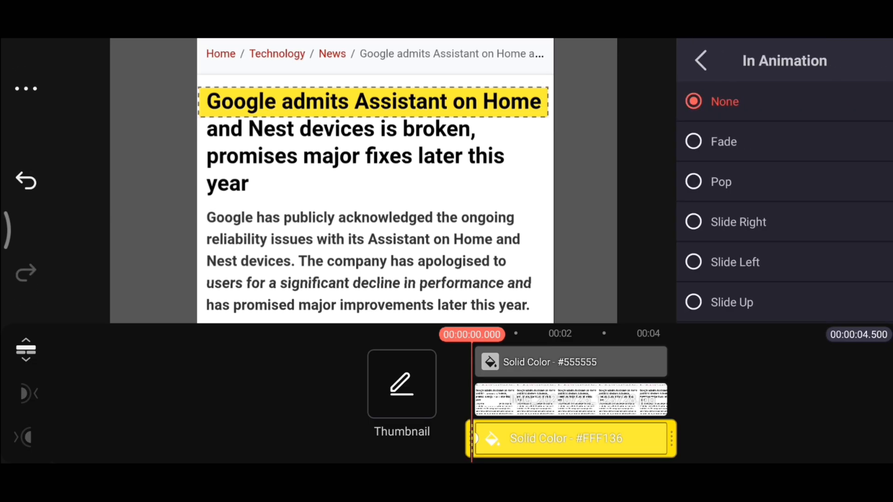
{"action": "scroll", "scroll_direction": "down", "scroll_amount": 3}
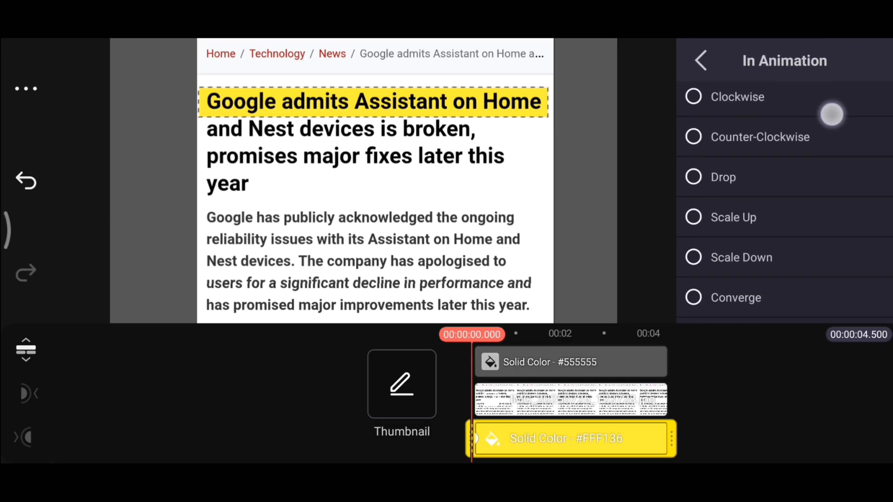
{"action": "scroll", "scroll_direction": "down", "scroll_amount": 3}
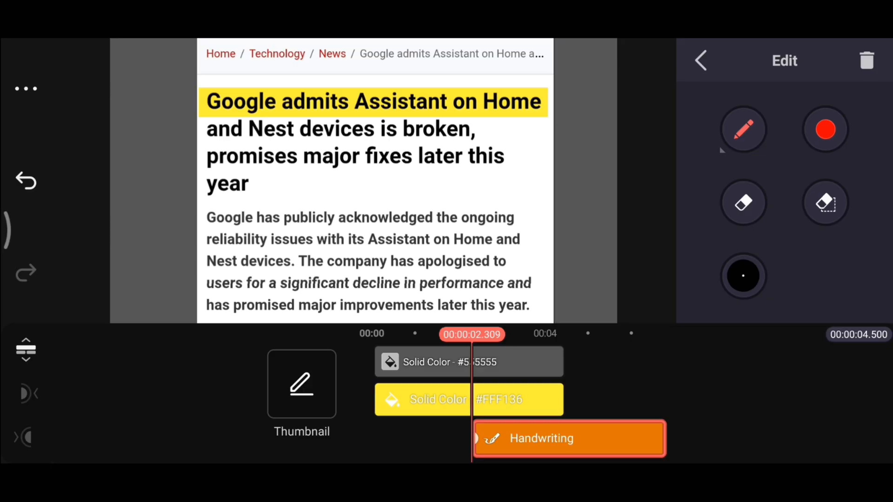
Step: Change the handwriting pen colour from red to light blue (#38C8FF)
{"action": "left_click", "coordinate": [825, 129]}
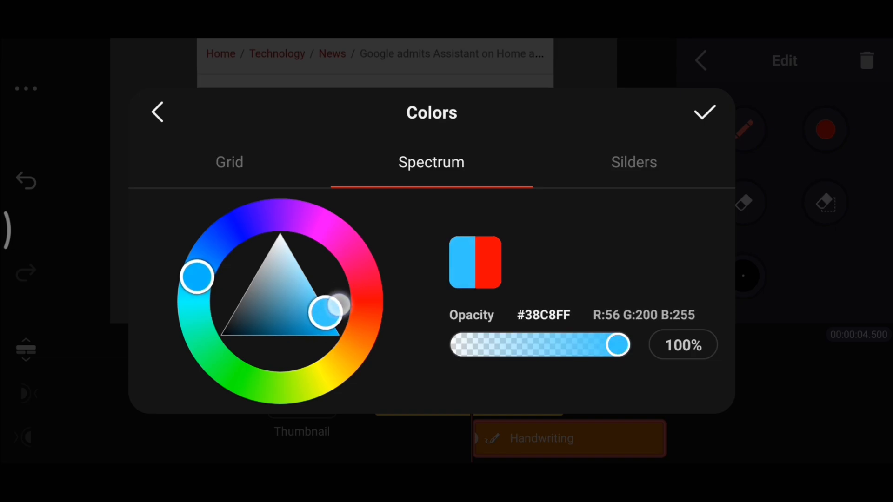
{"action": "left_click", "coordinate": [704, 111]}
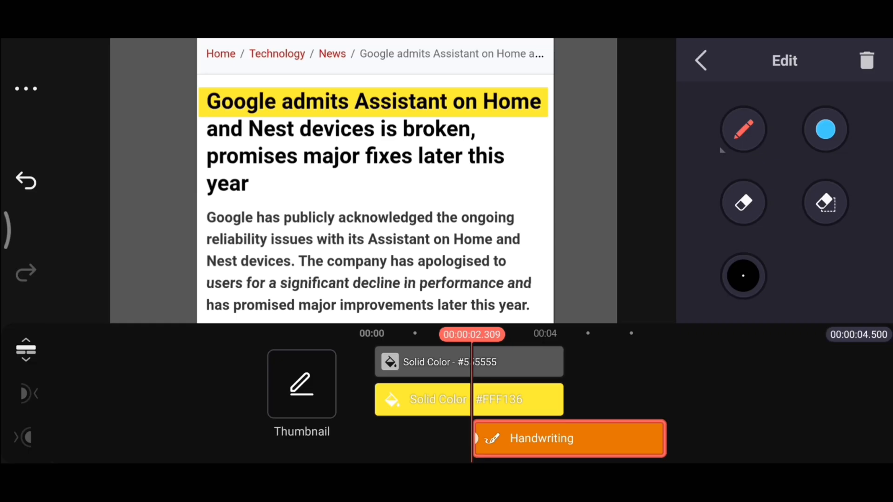
Step: Draw a light-blue rectangle bar over the first body line and apply Multiply blending
{"action": "left_click", "coordinate": [743, 130]}
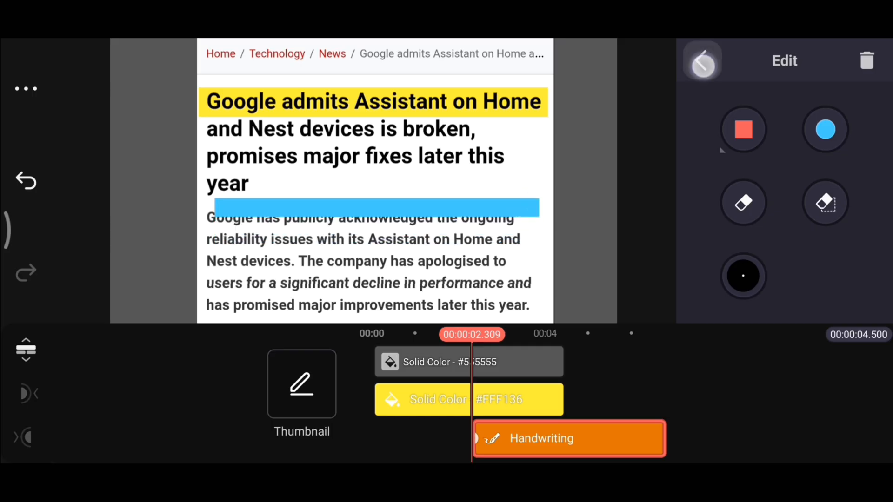
{"action": "left_click", "coordinate": [569, 439]}
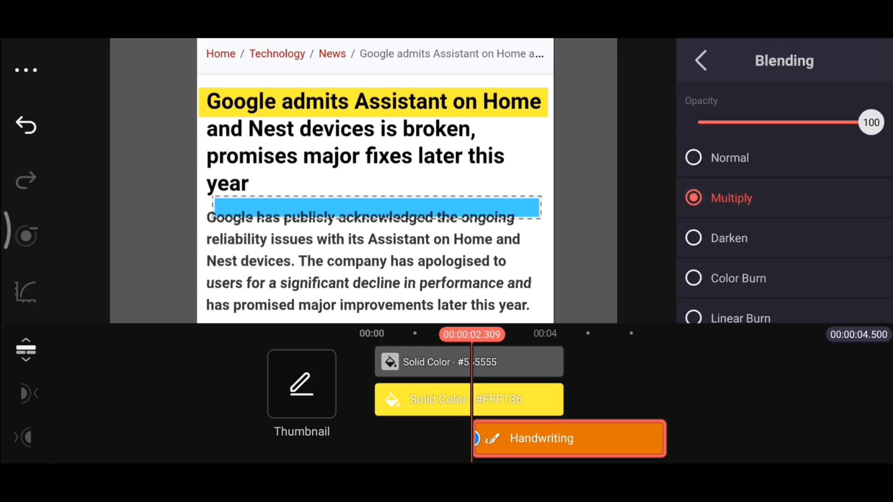
{"action": "left_click", "coordinate": [701, 61]}
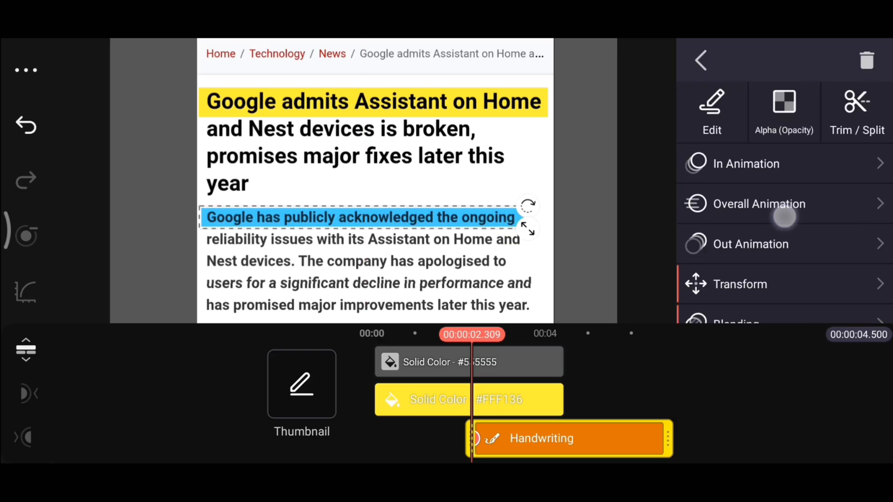
Step: Browse the drawing's In Animation options, then preview the yellow and blue highlights
{"action": "left_click", "coordinate": [746, 163]}
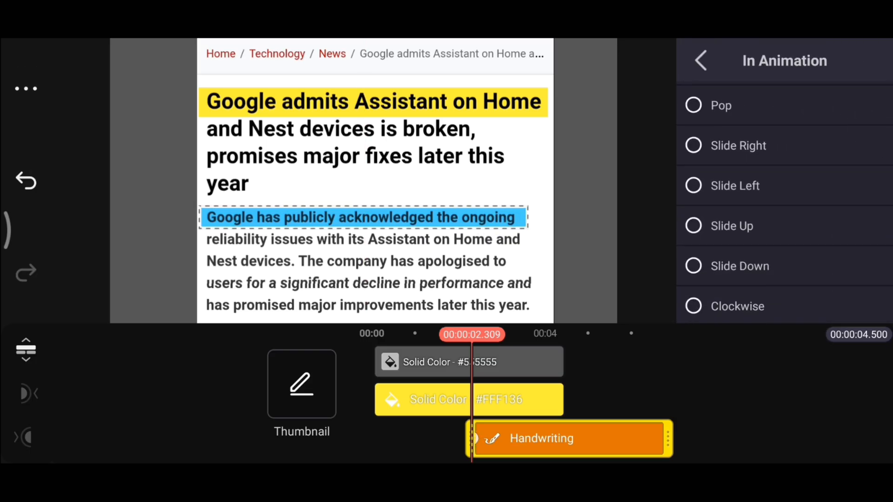
{"action": "scroll", "scroll_direction": "down", "scroll_amount": 3}
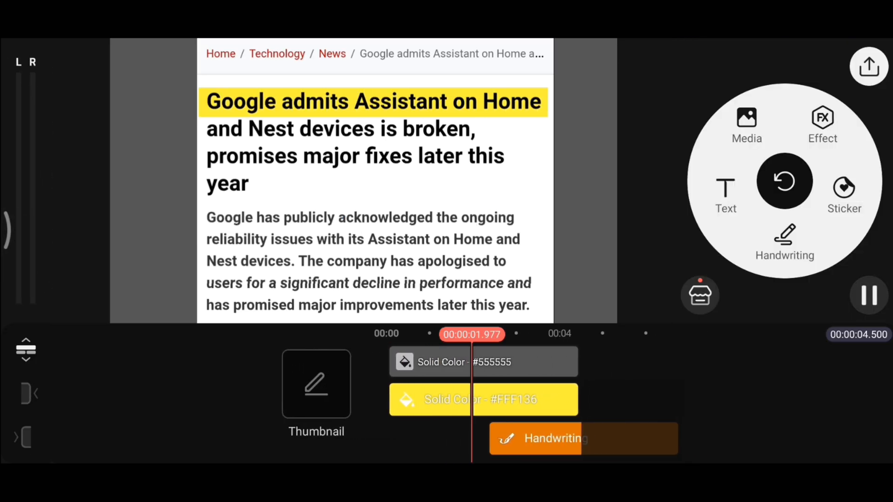
{"action": "left_click", "coordinate": [869, 295]}
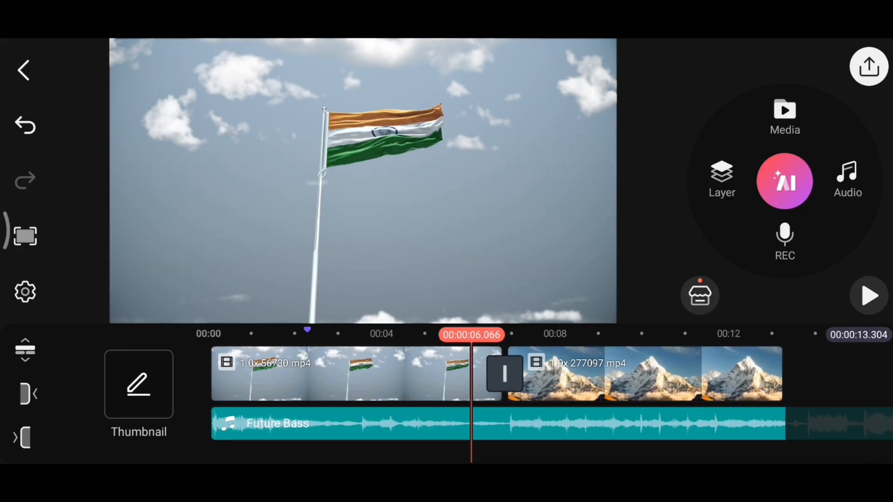
Step: Select the Future Bass audio clip and delete it
{"action": "left_click", "coordinate": [868, 295]}
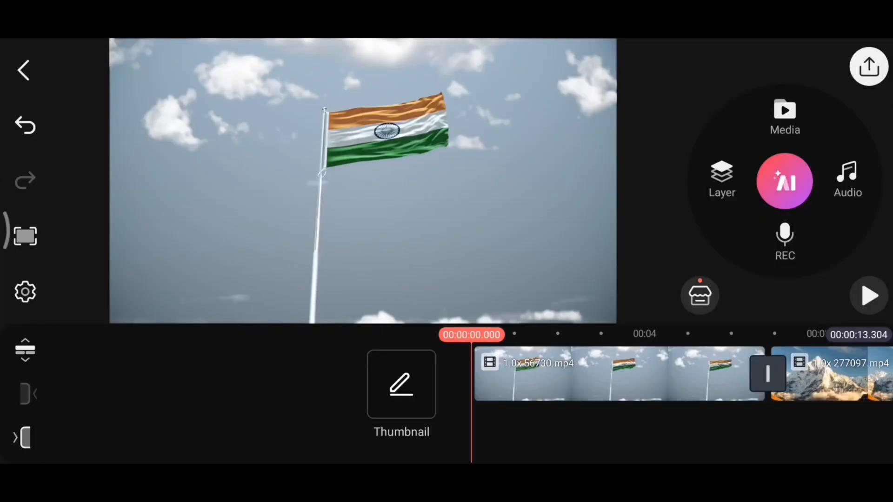
Step: Add the market photo layer, toggle its background removal, and close its options
{"action": "left_click", "coordinate": [784, 116]}
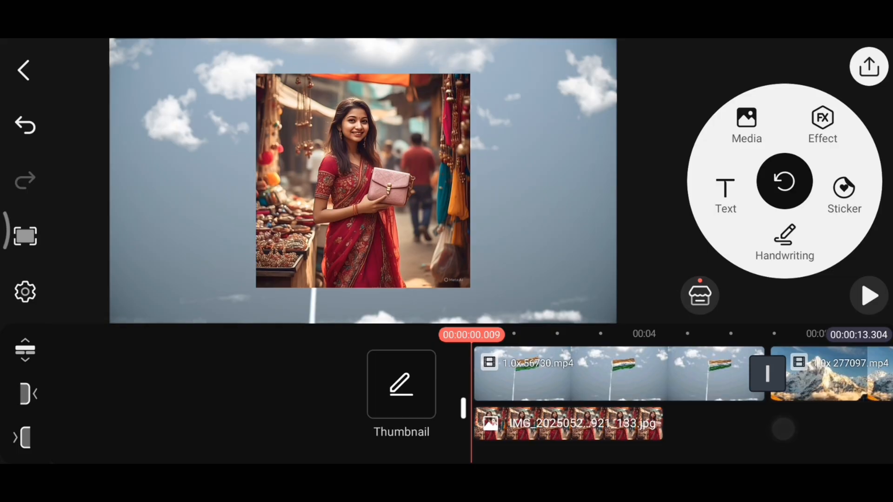
{"action": "left_click", "coordinate": [566, 423]}
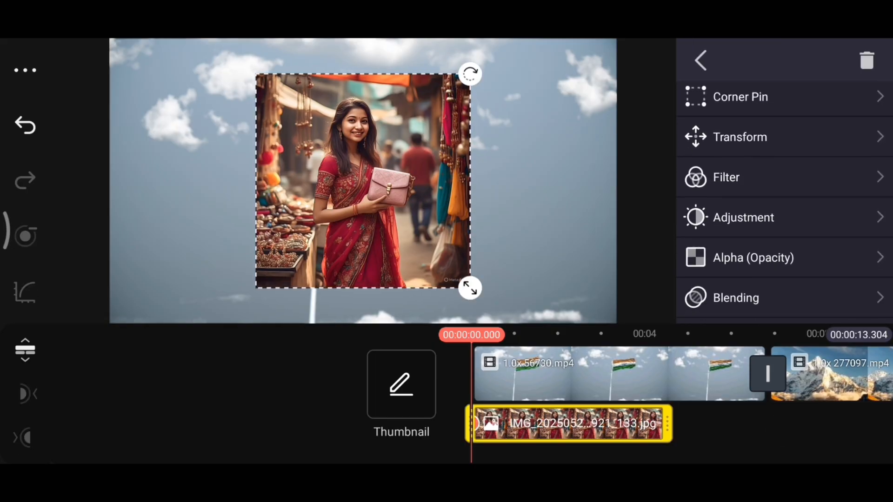
{"action": "scroll", "scroll_direction": "down", "scroll_amount": 3}
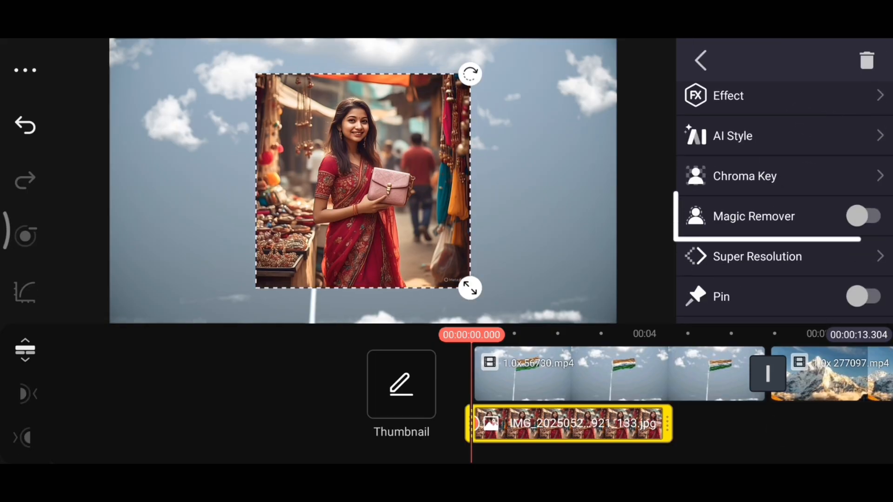
{"action": "left_click", "coordinate": [864, 216]}
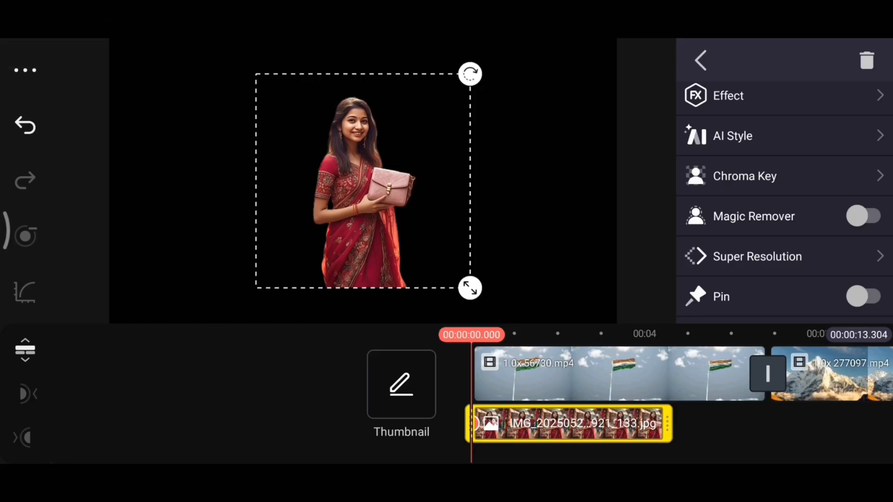
{"action": "left_click", "coordinate": [861, 216]}
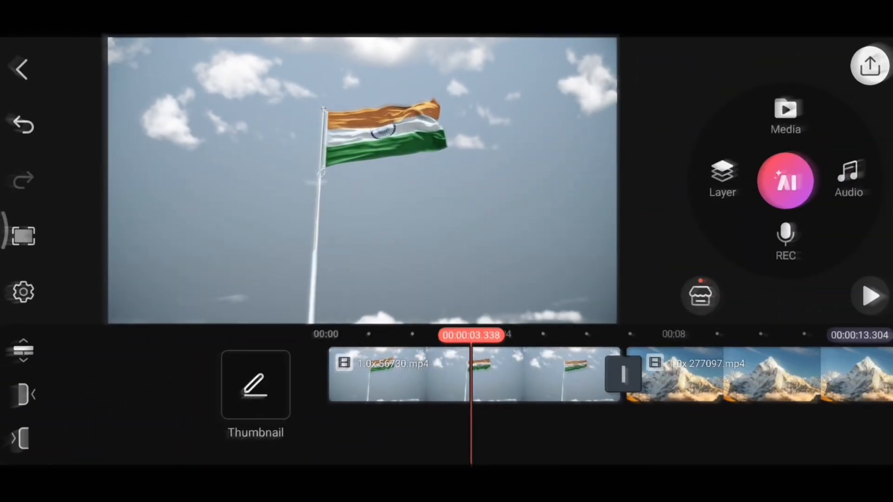
Step: Select the presenter video layer and toggle its Magic Remover background removal
{"action": "left_click", "coordinate": [786, 114]}
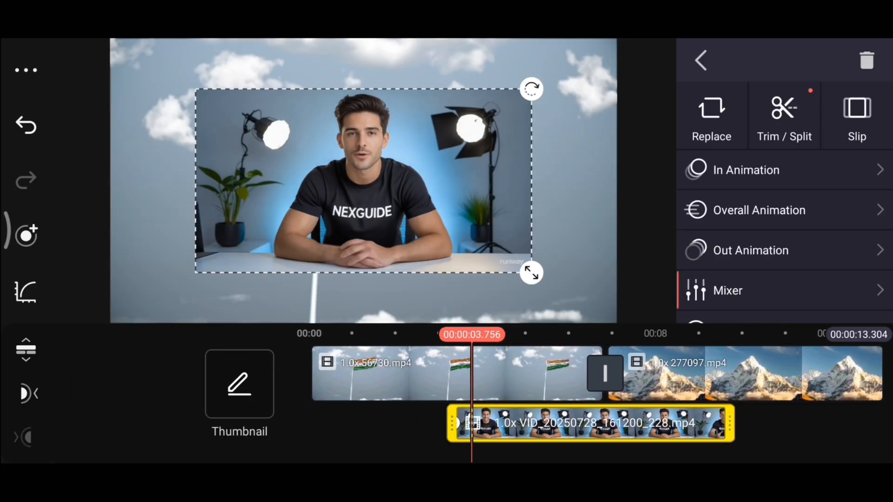
{"action": "scroll", "scroll_direction": "down", "scroll_amount": 3}
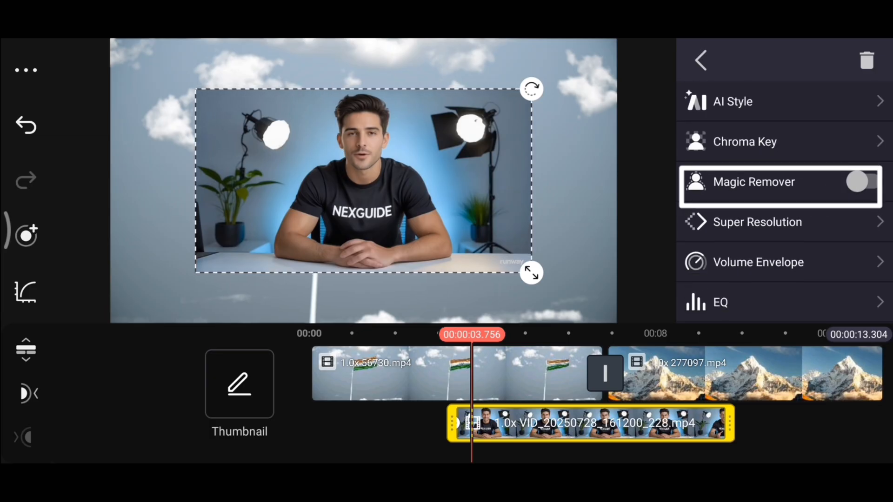
{"action": "left_click", "coordinate": [862, 182]}
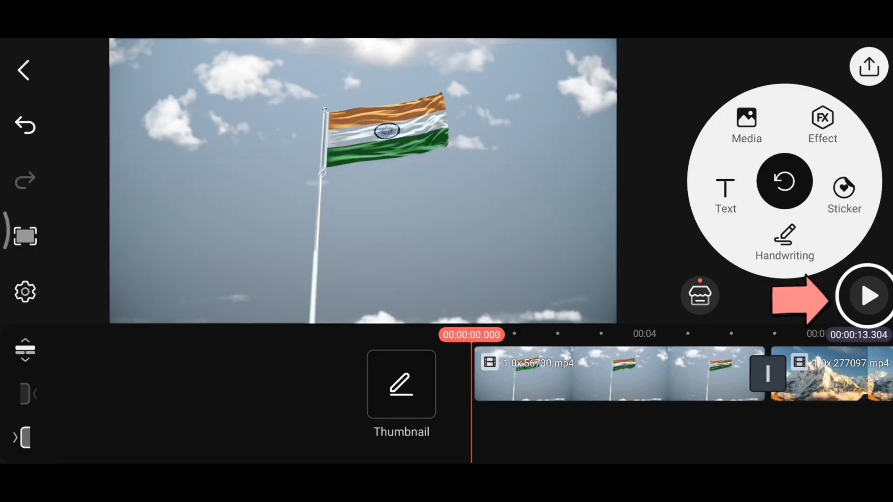
Step: Preview the project playback from the start
{"action": "left_click", "coordinate": [746, 124]}
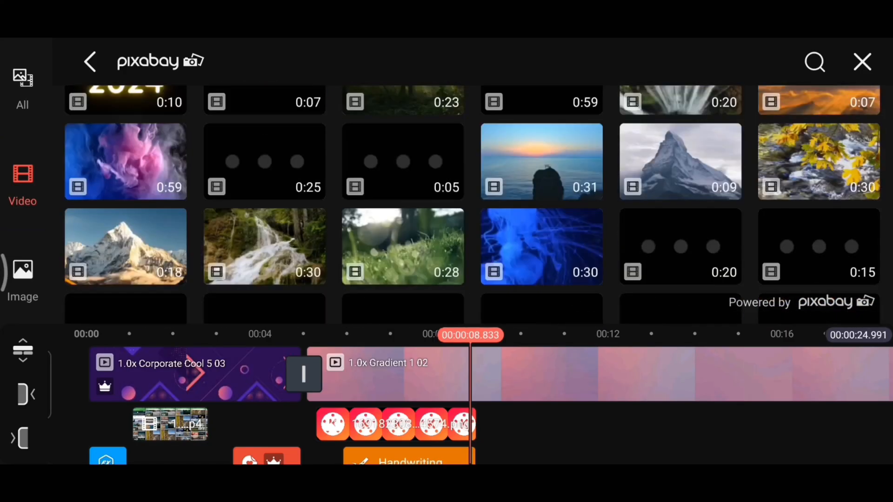
Step: Scroll the Pixabay video grid, then return to the media folders
{"action": "scroll", "scroll_direction": "down", "scroll_amount": 3}
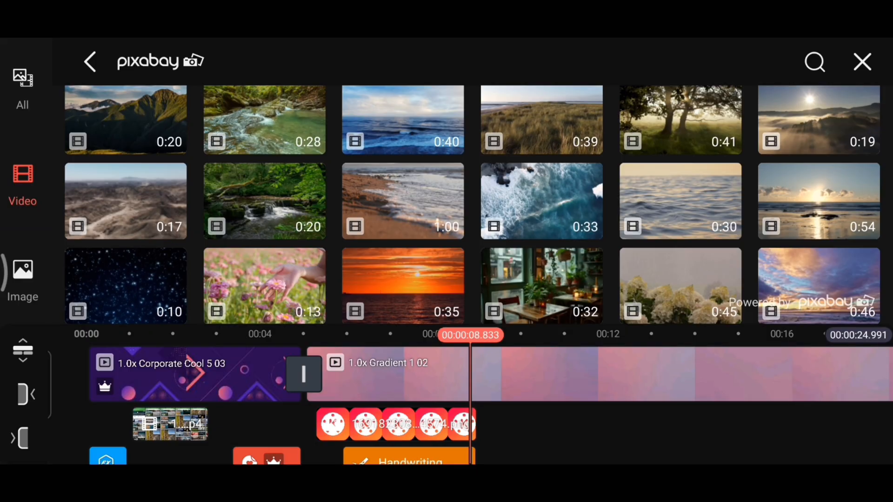
{"action": "left_click", "coordinate": [90, 61]}
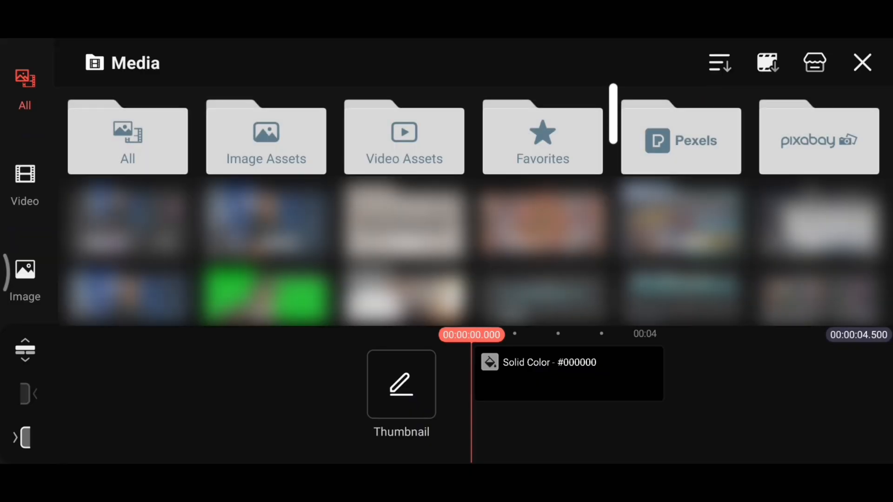
Step: Search the Pixabay stock library for 'cars'
{"action": "left_click", "coordinate": [818, 138]}
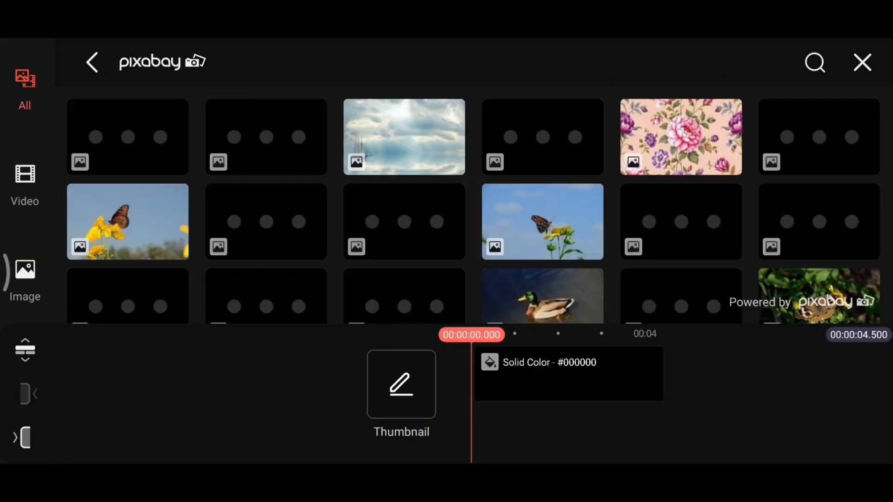
{"action": "left_click", "coordinate": [814, 63]}
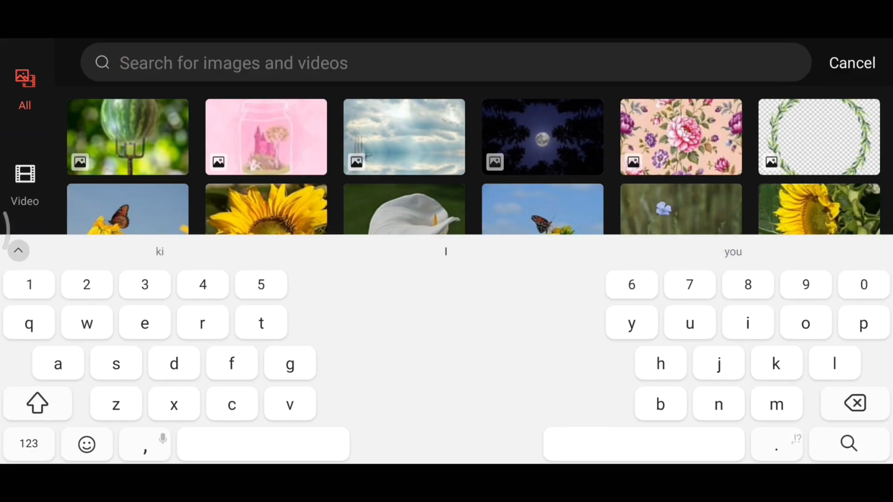
{"action": "type", "text": "cars"}
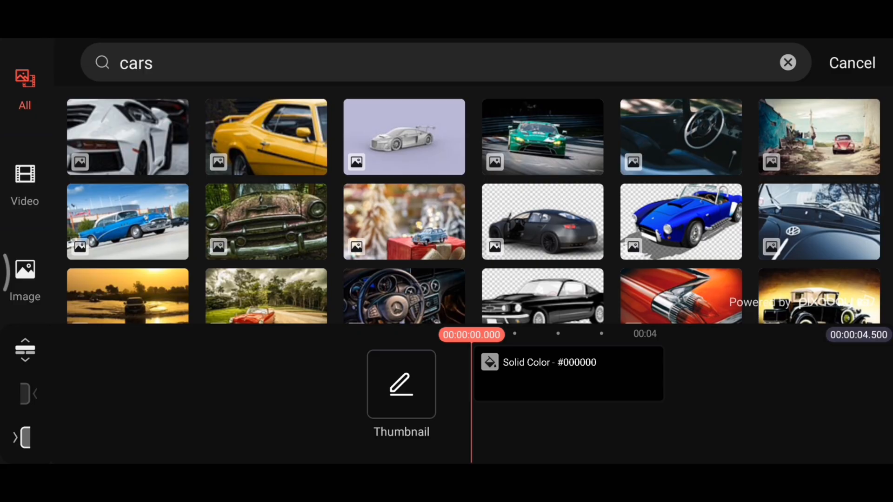
Step: Browse the car image results, then the video results, and pick a car video
{"action": "left_click", "coordinate": [25, 279]}
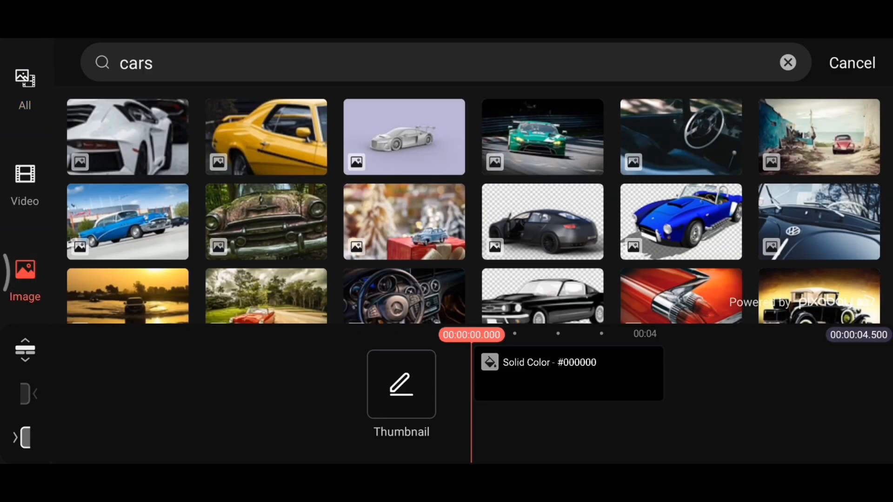
{"action": "scroll", "scroll_direction": "down", "scroll_amount": 3}
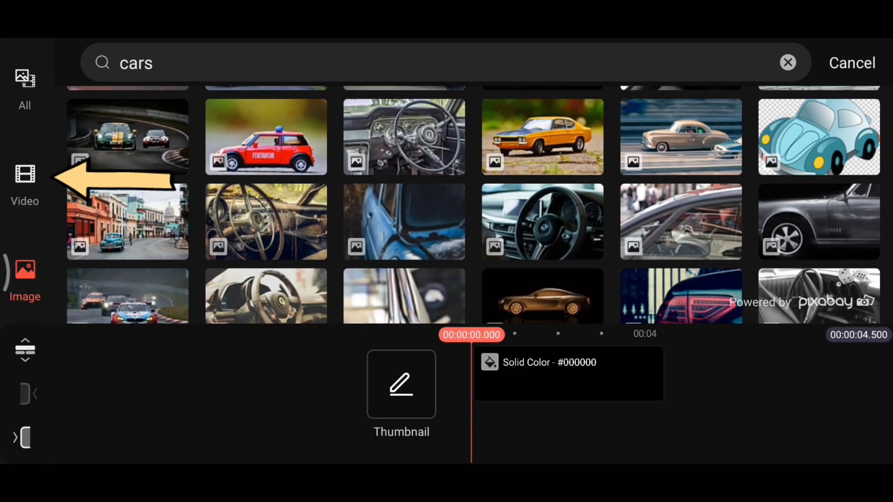
{"action": "left_click", "coordinate": [25, 182]}
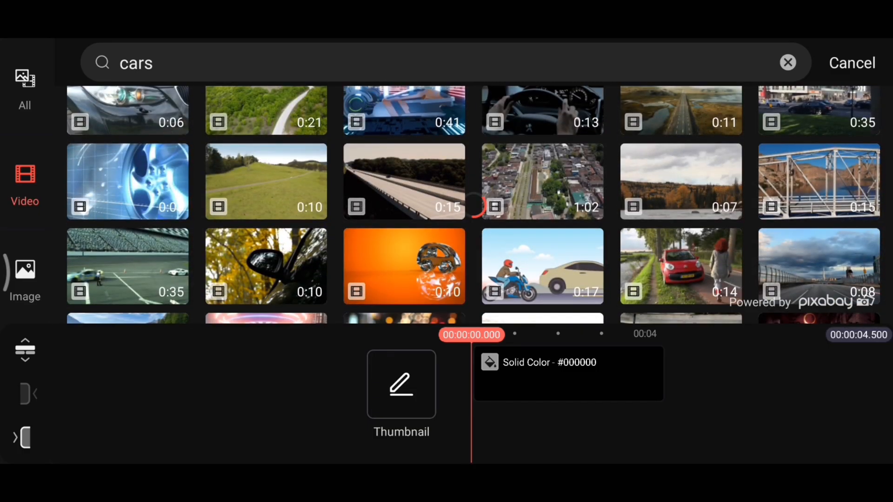
{"action": "scroll", "scroll_direction": "down", "scroll_amount": 3}
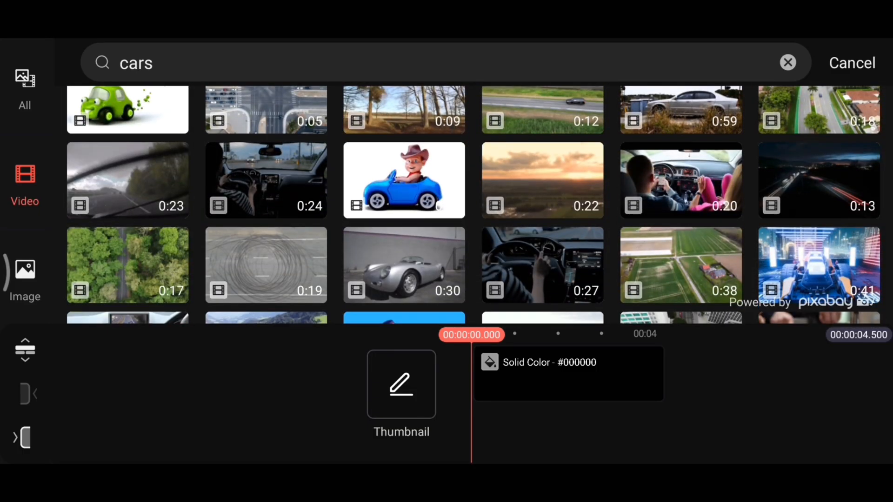
{"action": "left_click", "coordinate": [403, 180]}
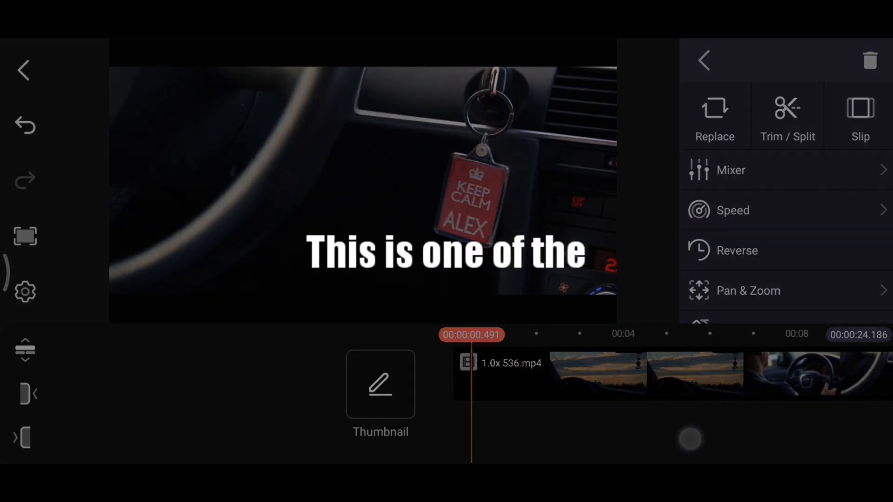
Step: Exit the editor back to the saved project list
{"action": "left_click", "coordinate": [704, 60]}
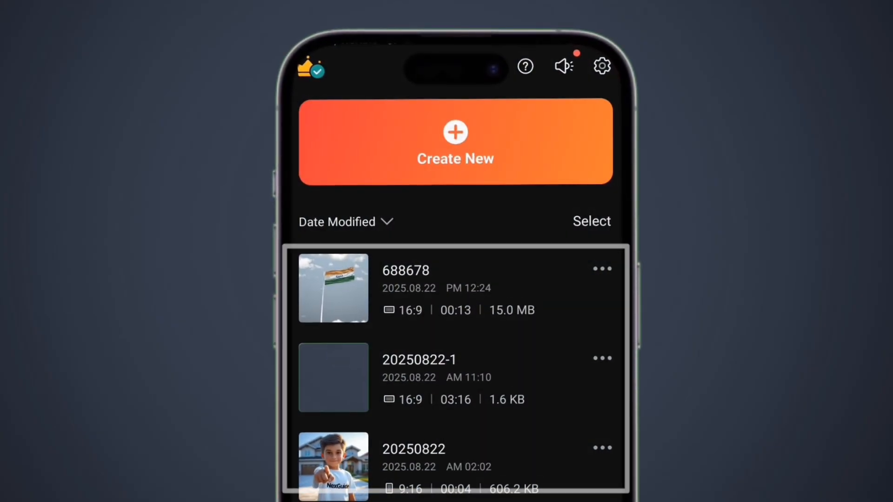
Step: Export project 688678 as a .kine file into the Kinemaster files folder
{"action": "left_click", "coordinate": [601, 269]}
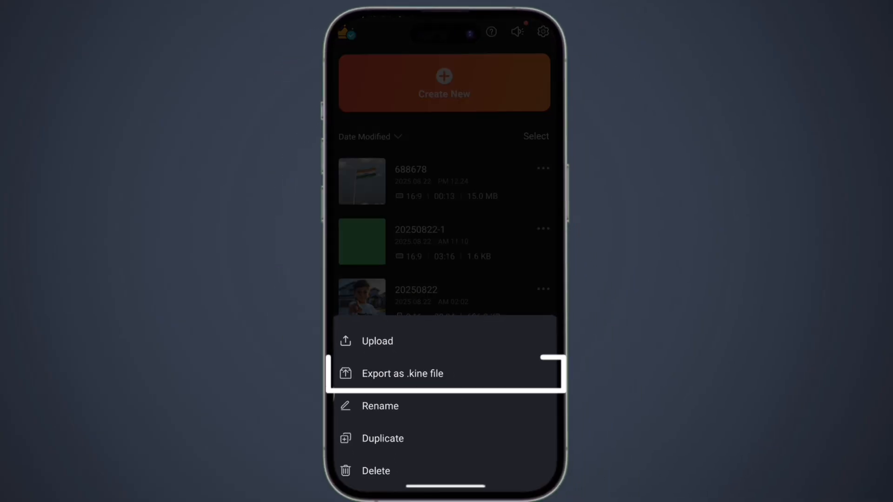
{"action": "left_click", "coordinate": [402, 374]}
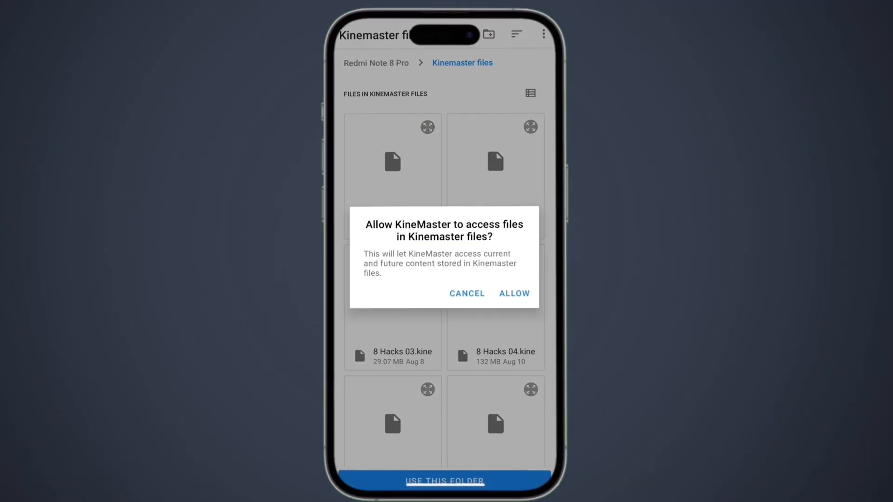
{"action": "left_click", "coordinate": [513, 294]}
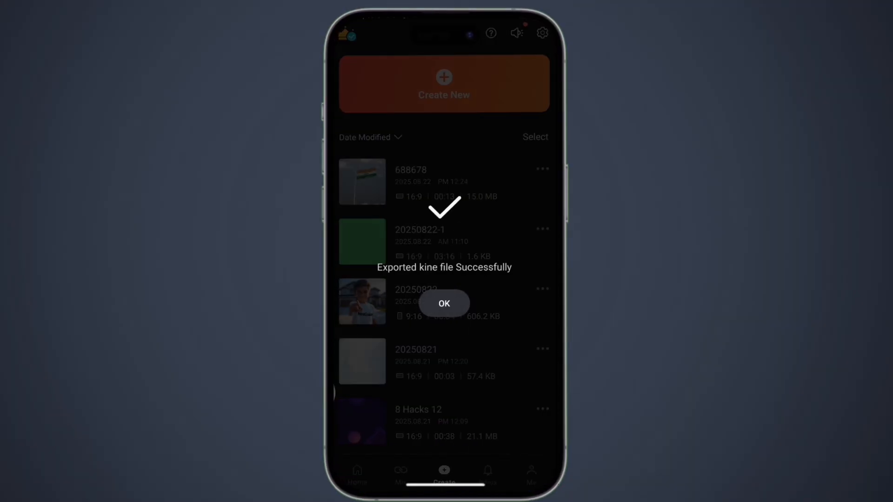
{"action": "left_click", "coordinate": [443, 303]}
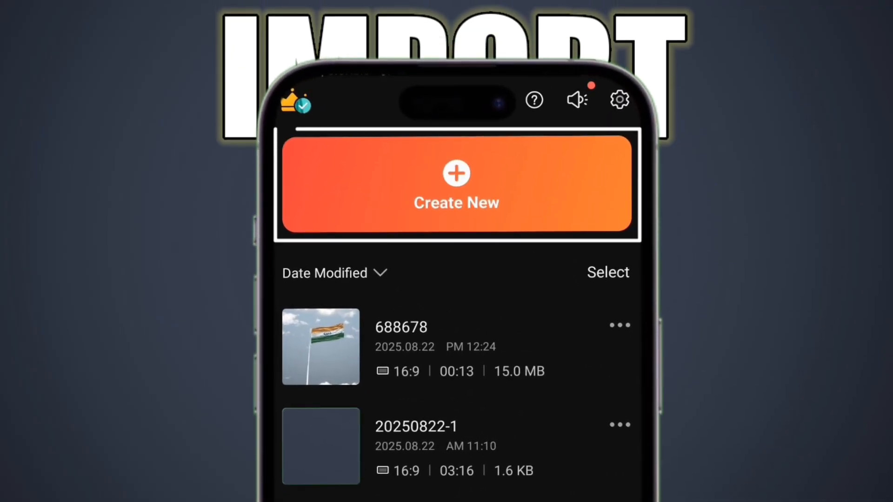
Step: Import 688678.kine from the Kinemaster files folder as a new project via Create New
{"action": "left_click", "coordinate": [456, 187]}
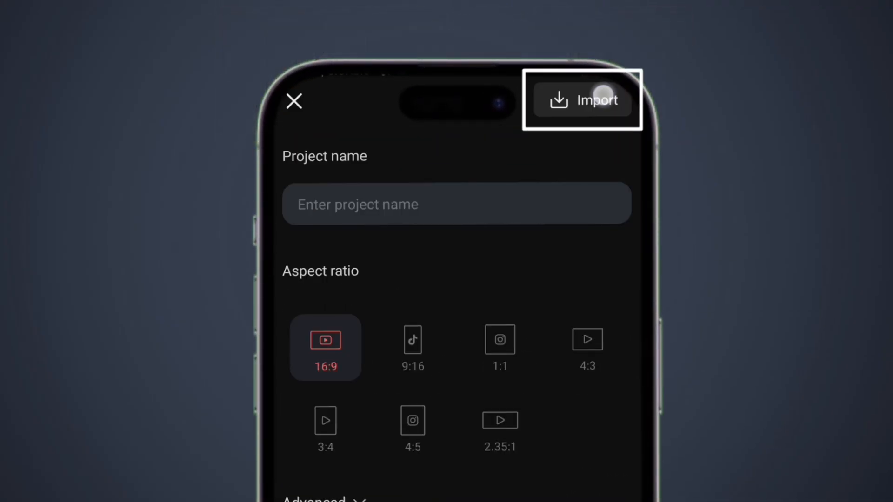
{"action": "left_click", "coordinate": [582, 100]}
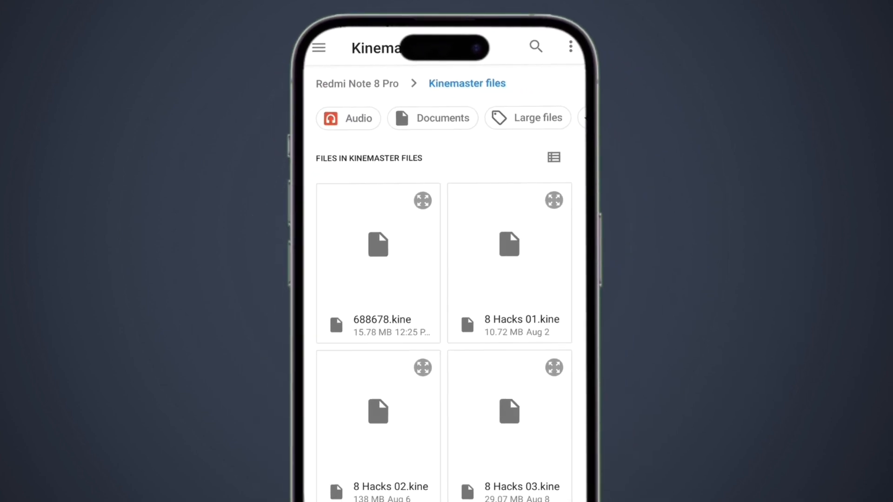
{"action": "left_click", "coordinate": [377, 245]}
{"action": "type", "text": "6"}
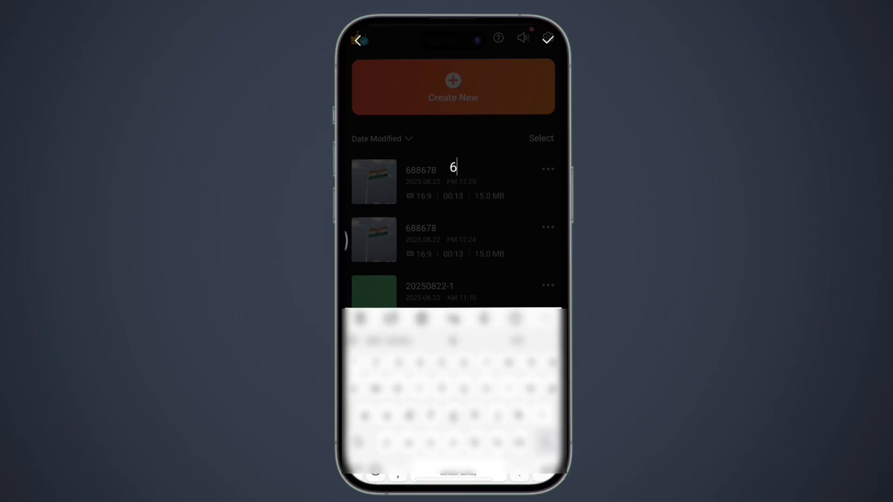
Step: Type 'New' as the imported 688678 project's name
{"action": "type", "text": "New"}
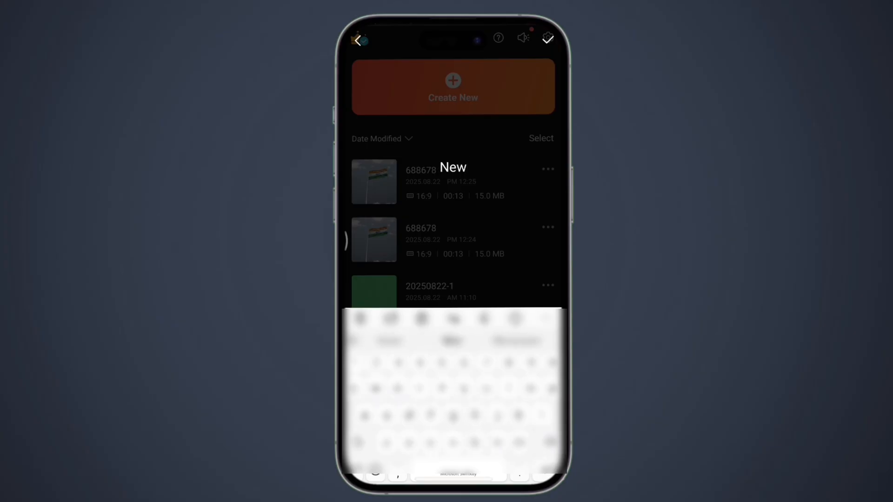